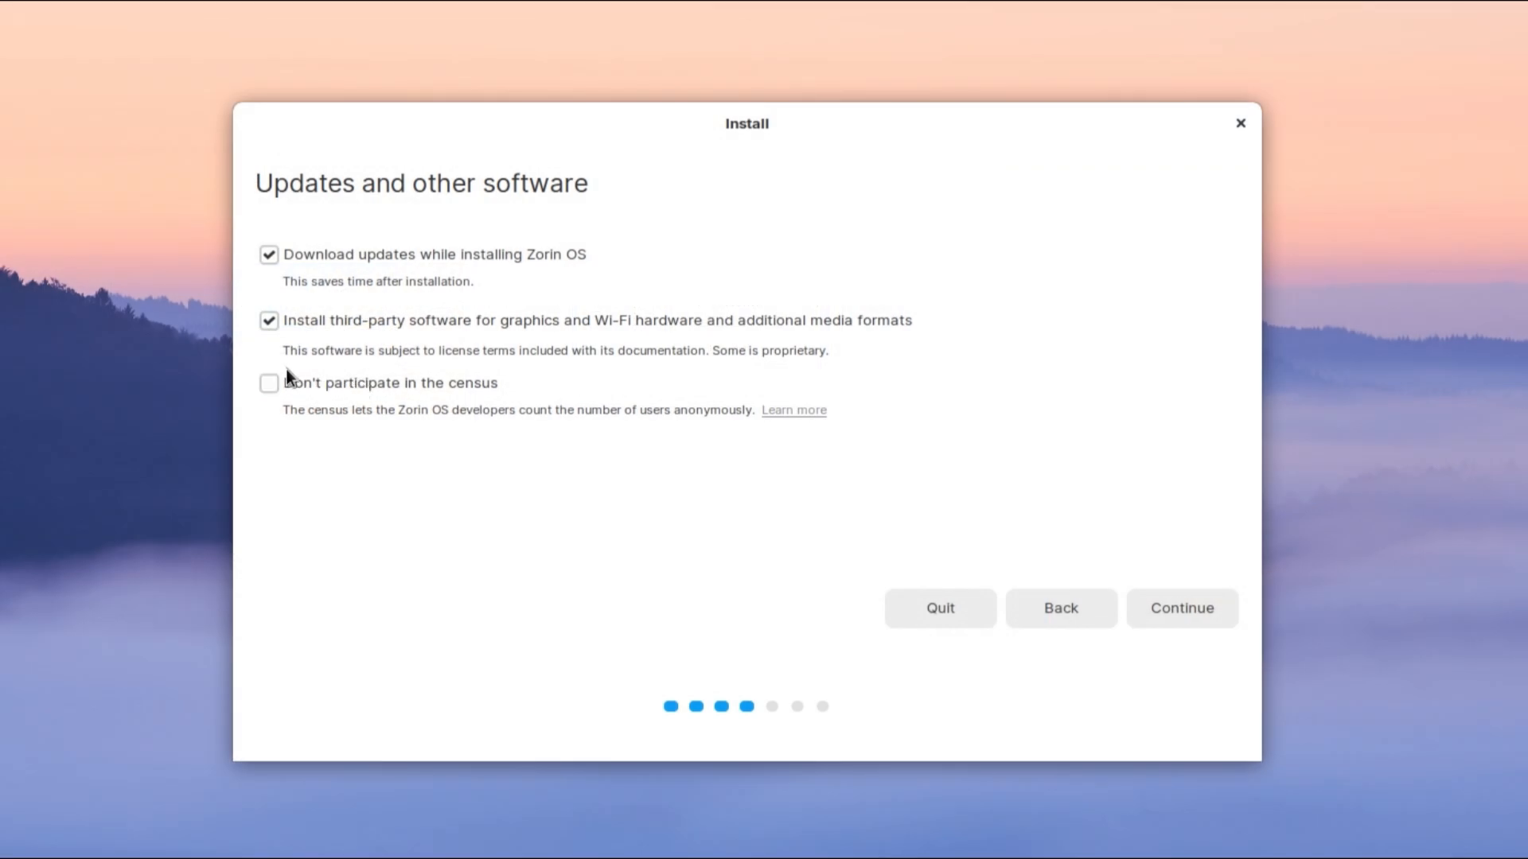
{"action": "mouse_move", "coordinate": [284, 193]}
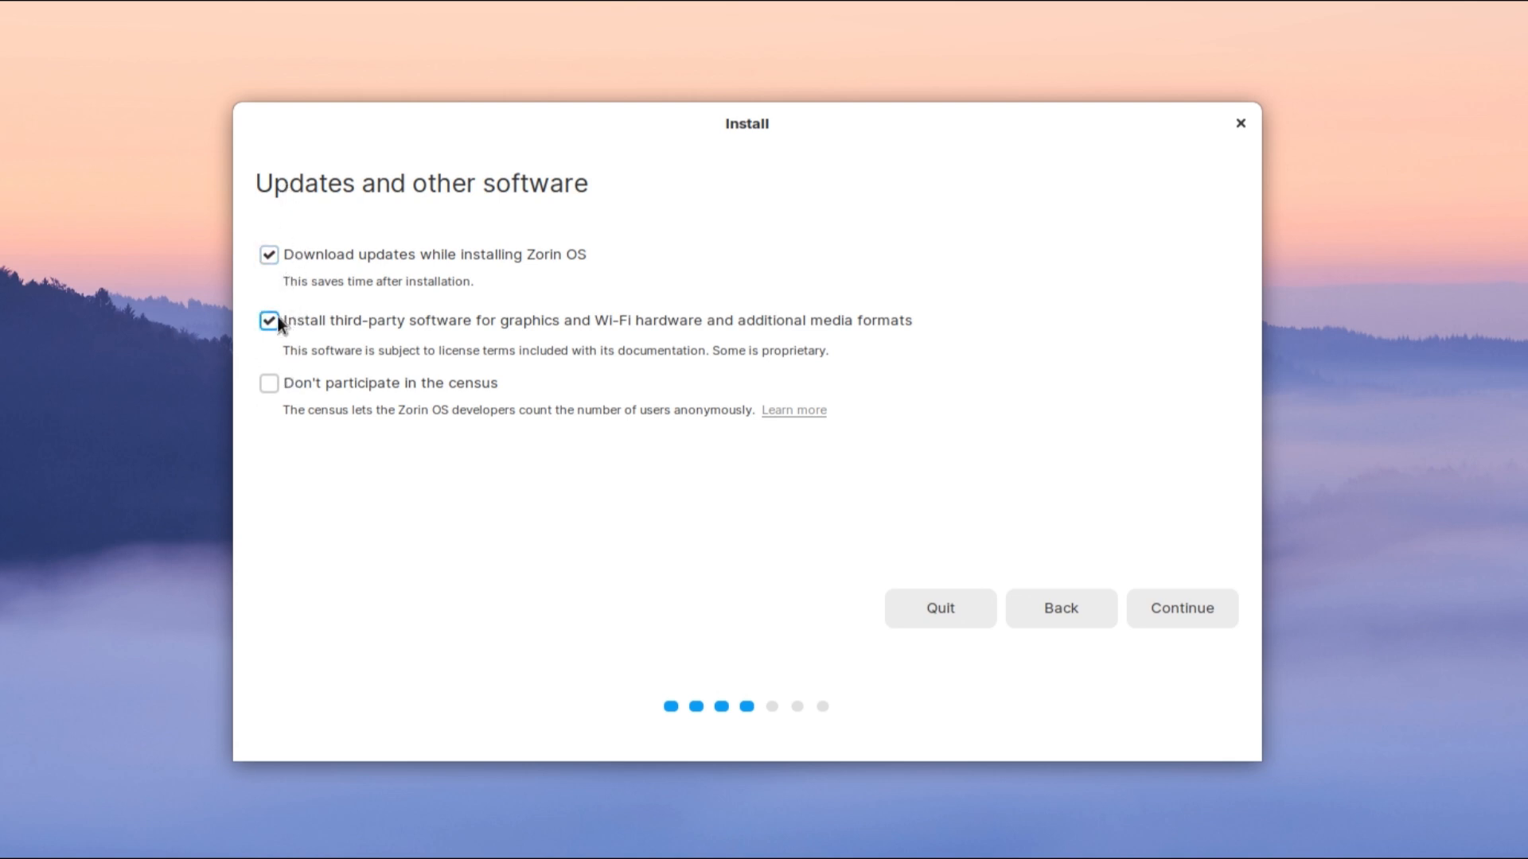
Step: Untick third-party software and updates, tick 'Don't participate in the census', and follow its Learn more link
{"action": "left_click", "coordinate": [269, 319]}
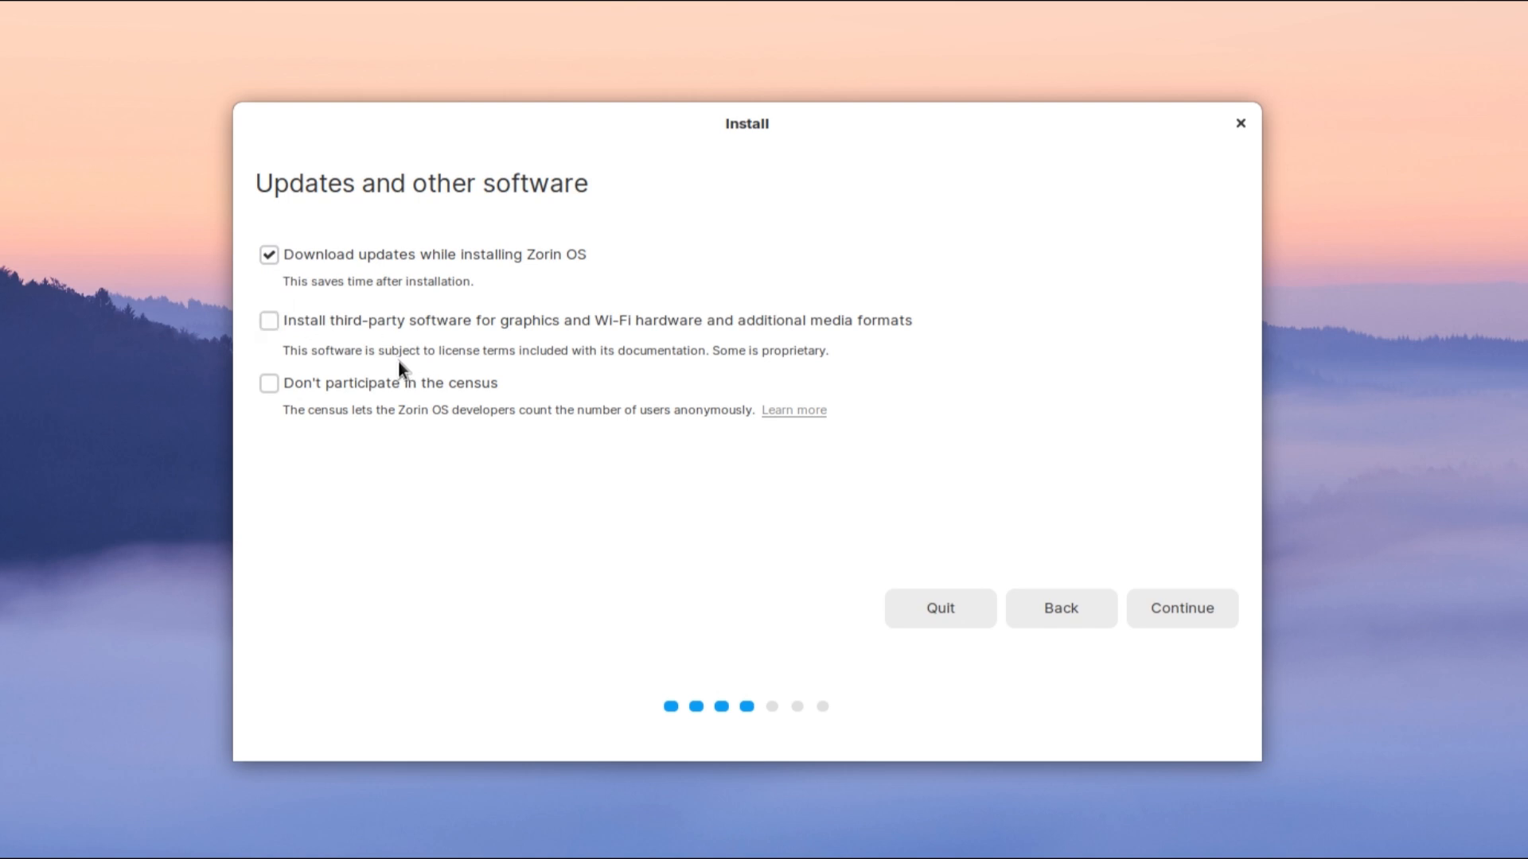
{"action": "left_click", "coordinate": [268, 255]}
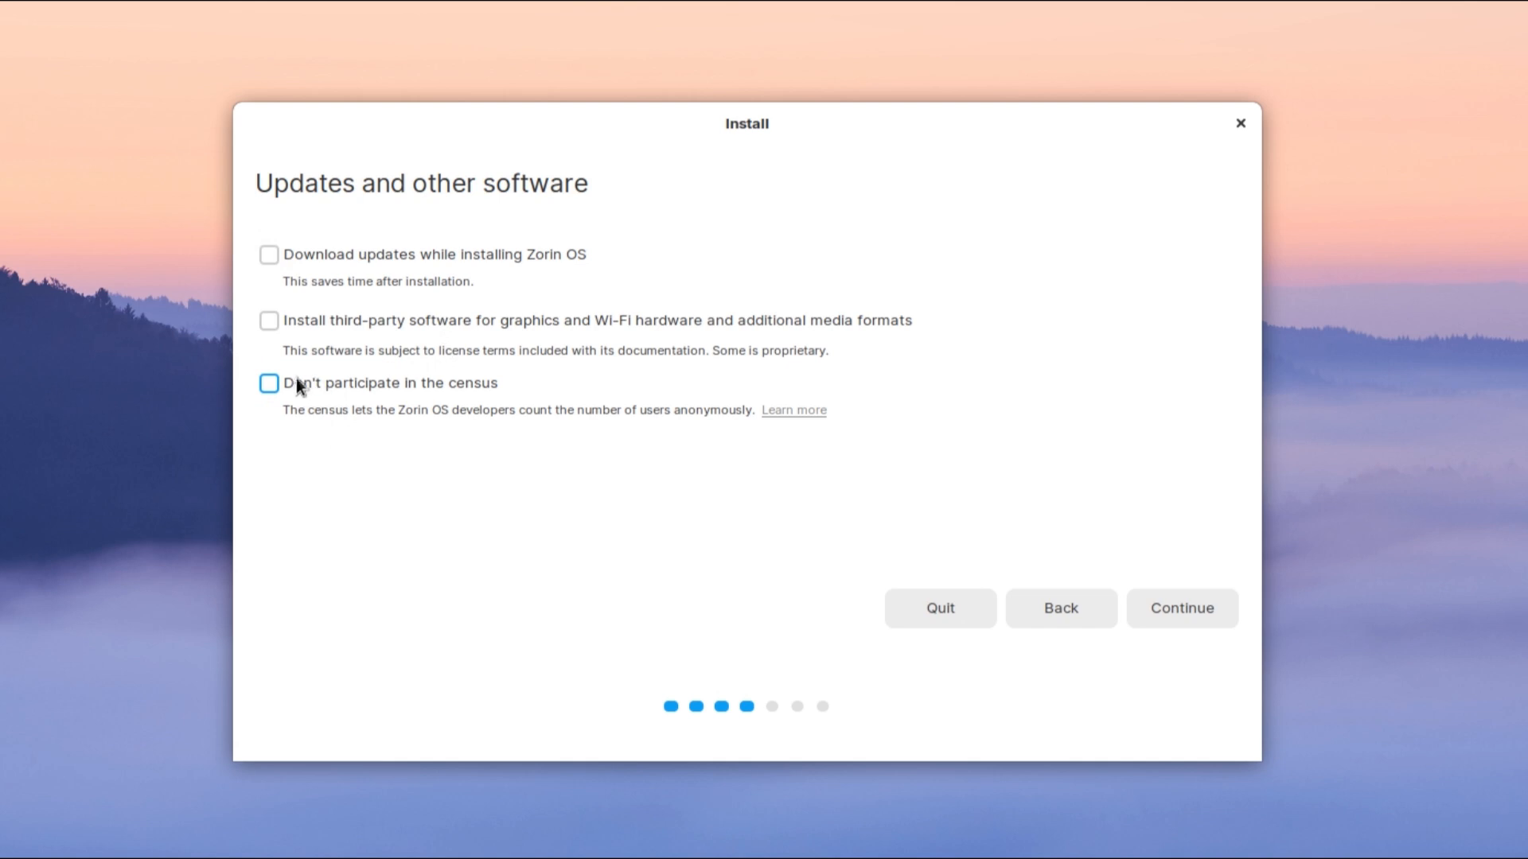
{"action": "mouse_move", "coordinate": [297, 390]}
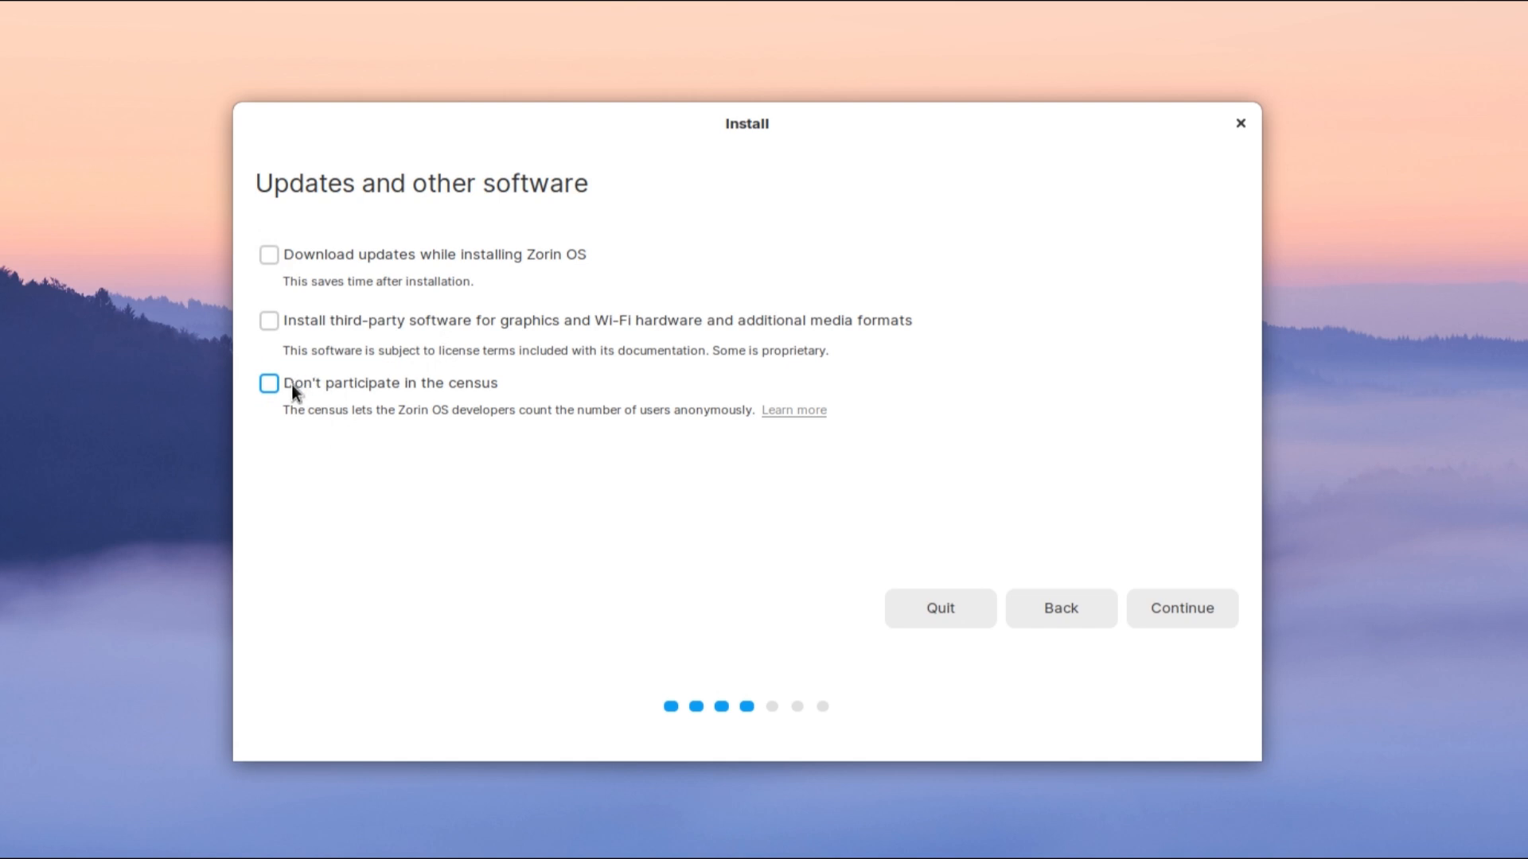
{"action": "left_click", "coordinate": [271, 384]}
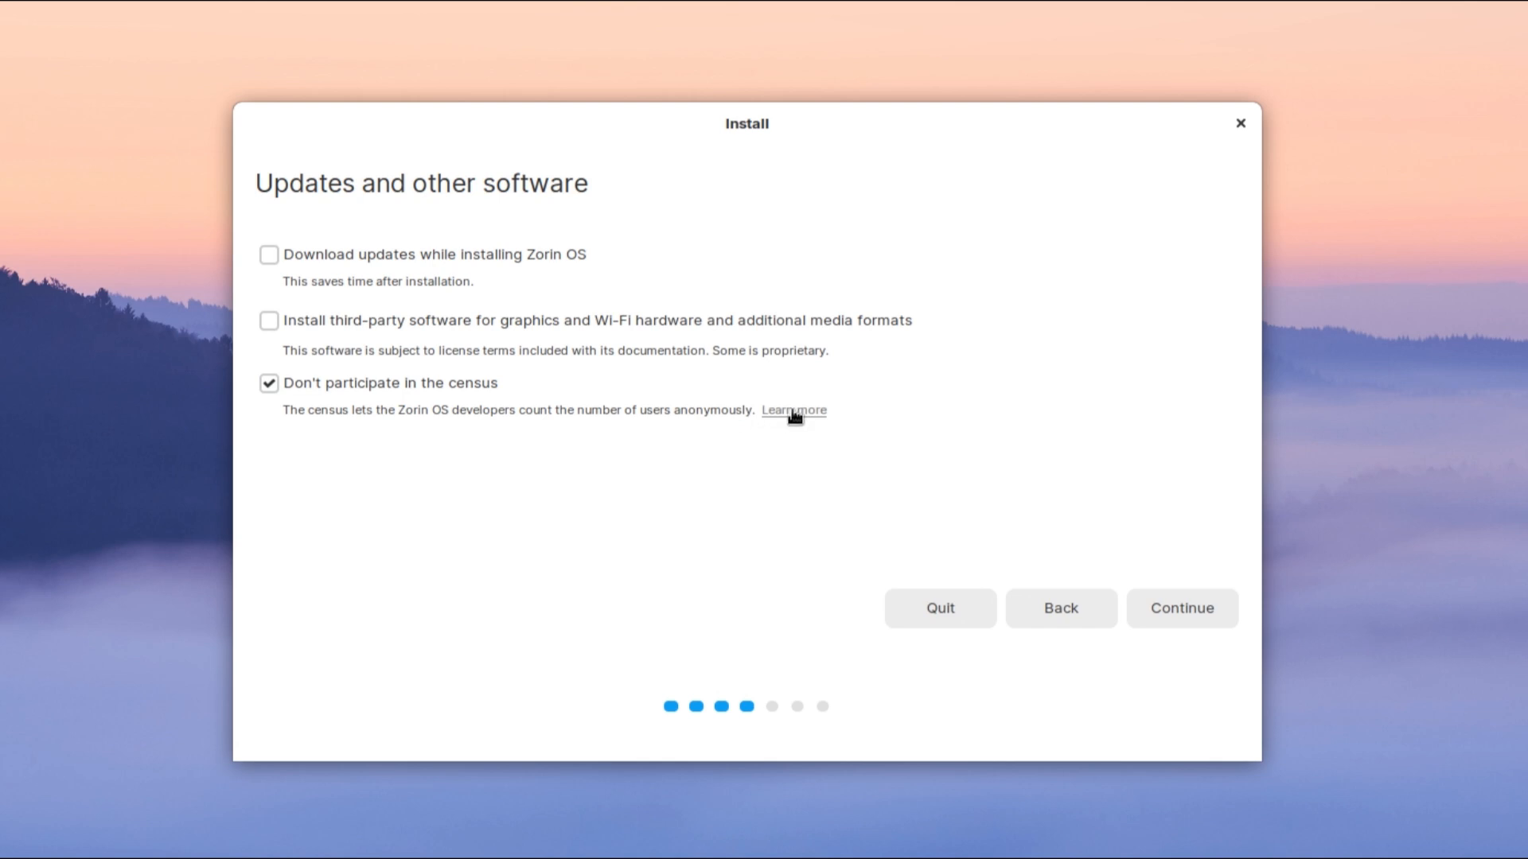
{"action": "left_click", "coordinate": [792, 411]}
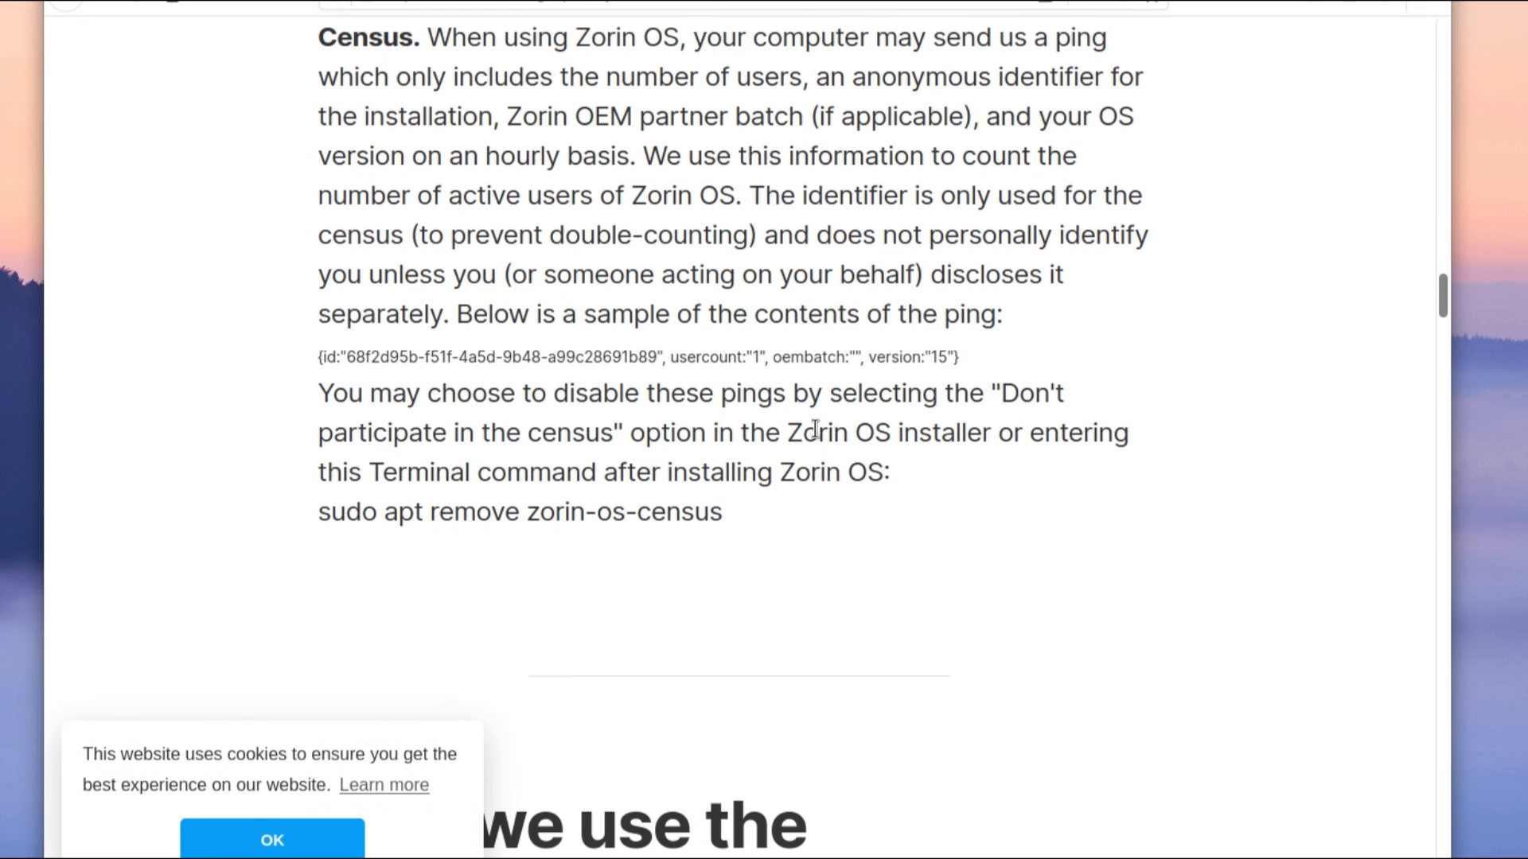
{"action": "mouse_move", "coordinate": [942, 428]}
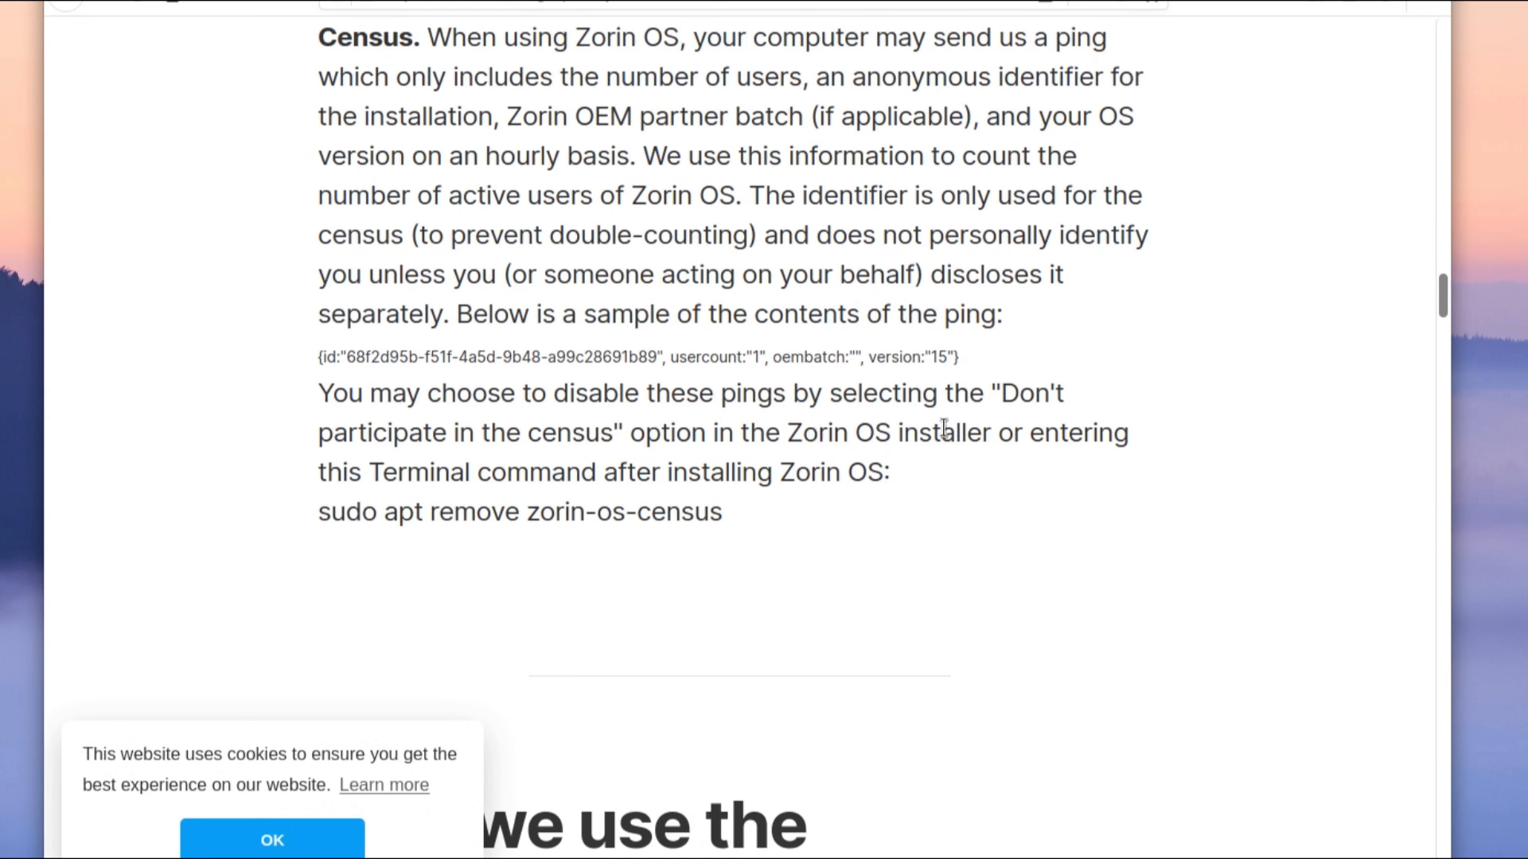
{"action": "mouse_move", "coordinate": [901, 433]}
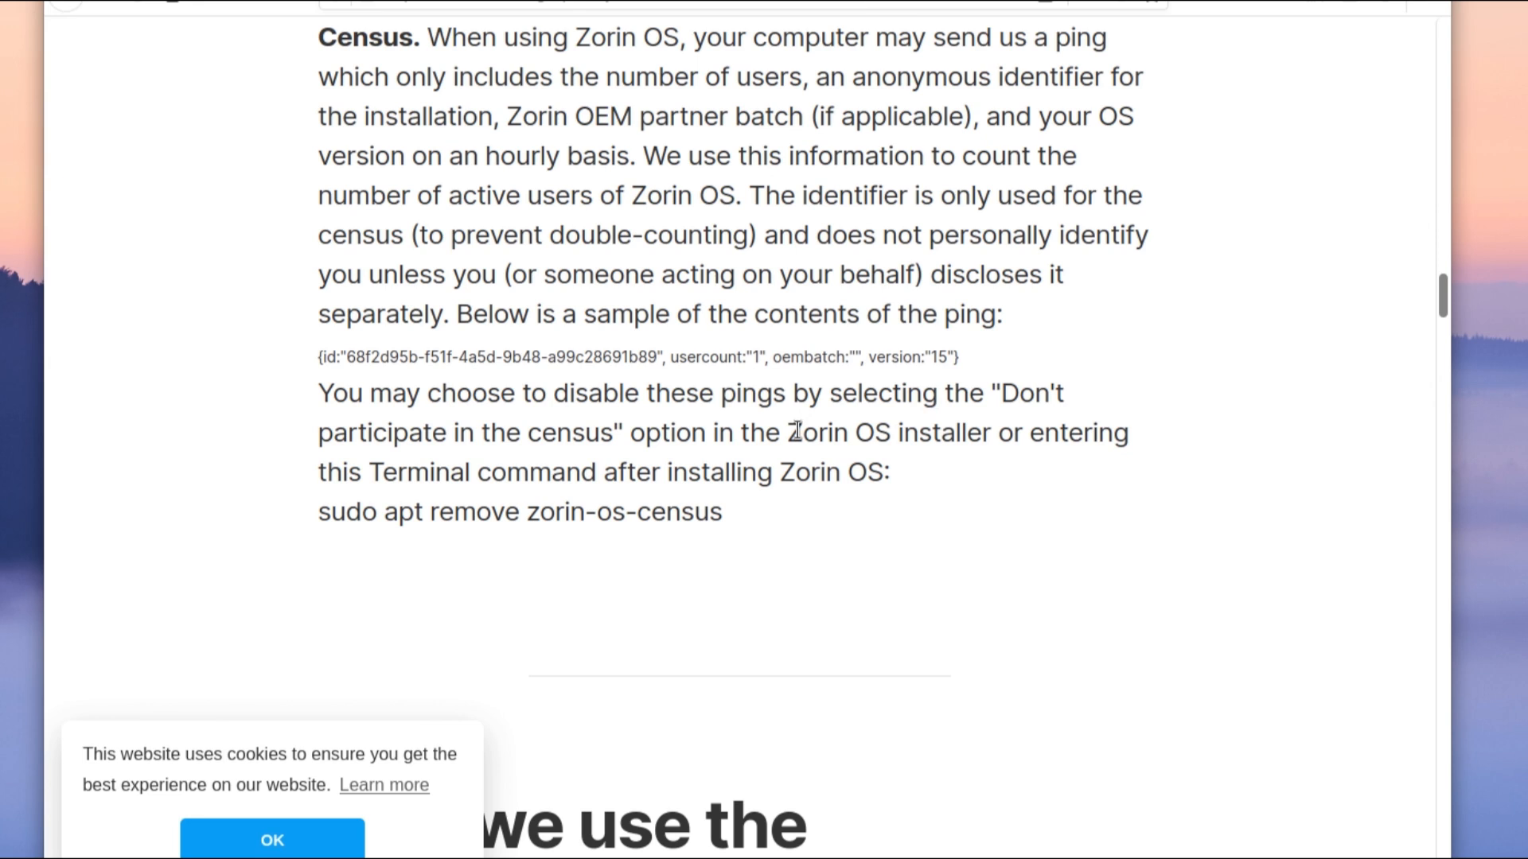
{"action": "mouse_move", "coordinate": [789, 432]}
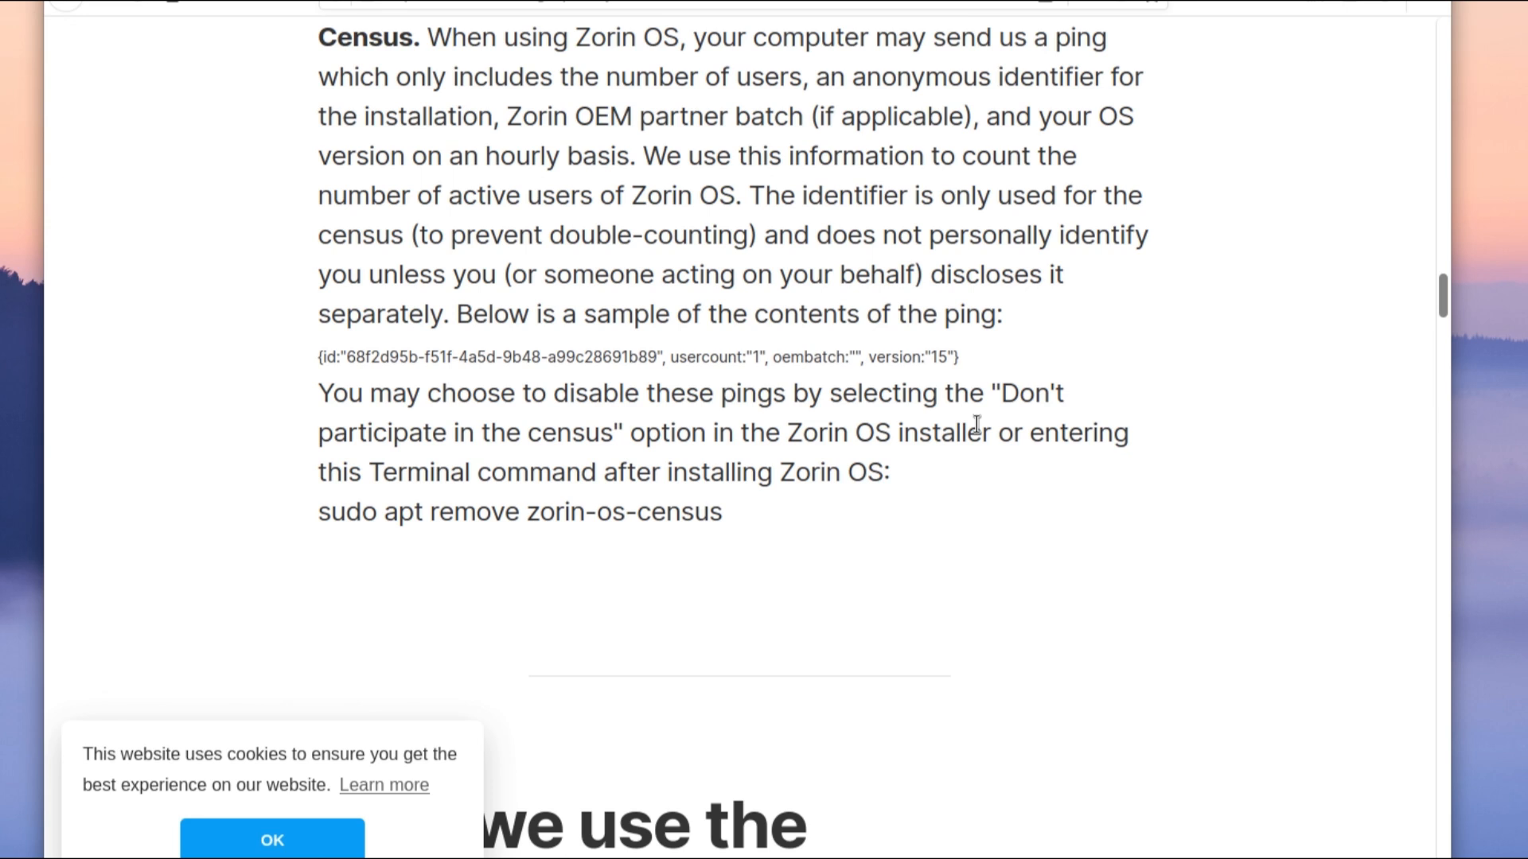
{"action": "mouse_move", "coordinate": [972, 420]}
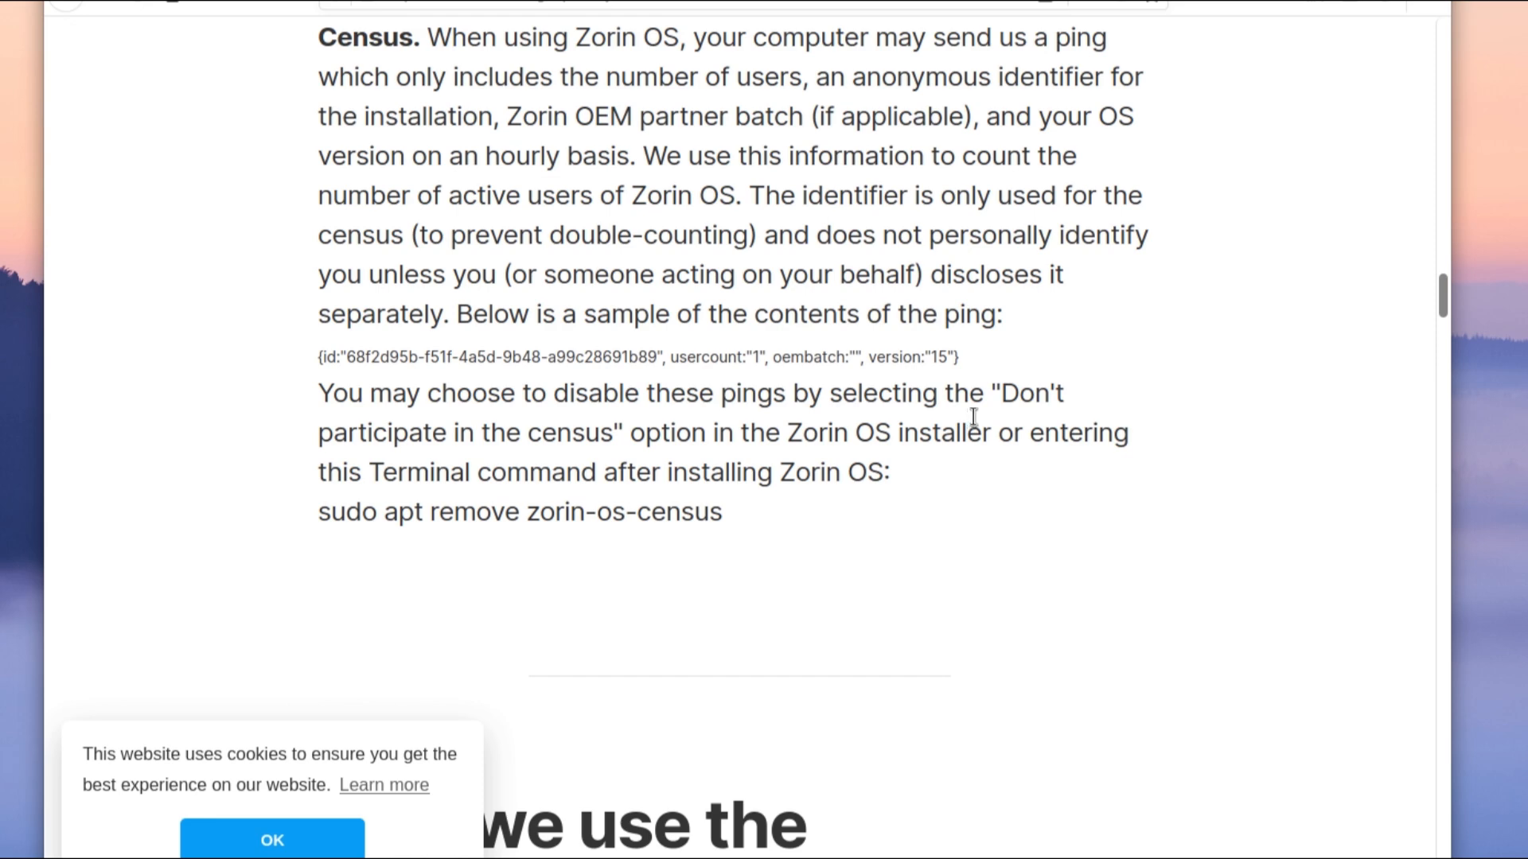
{"action": "mouse_move", "coordinate": [1327, 5]}
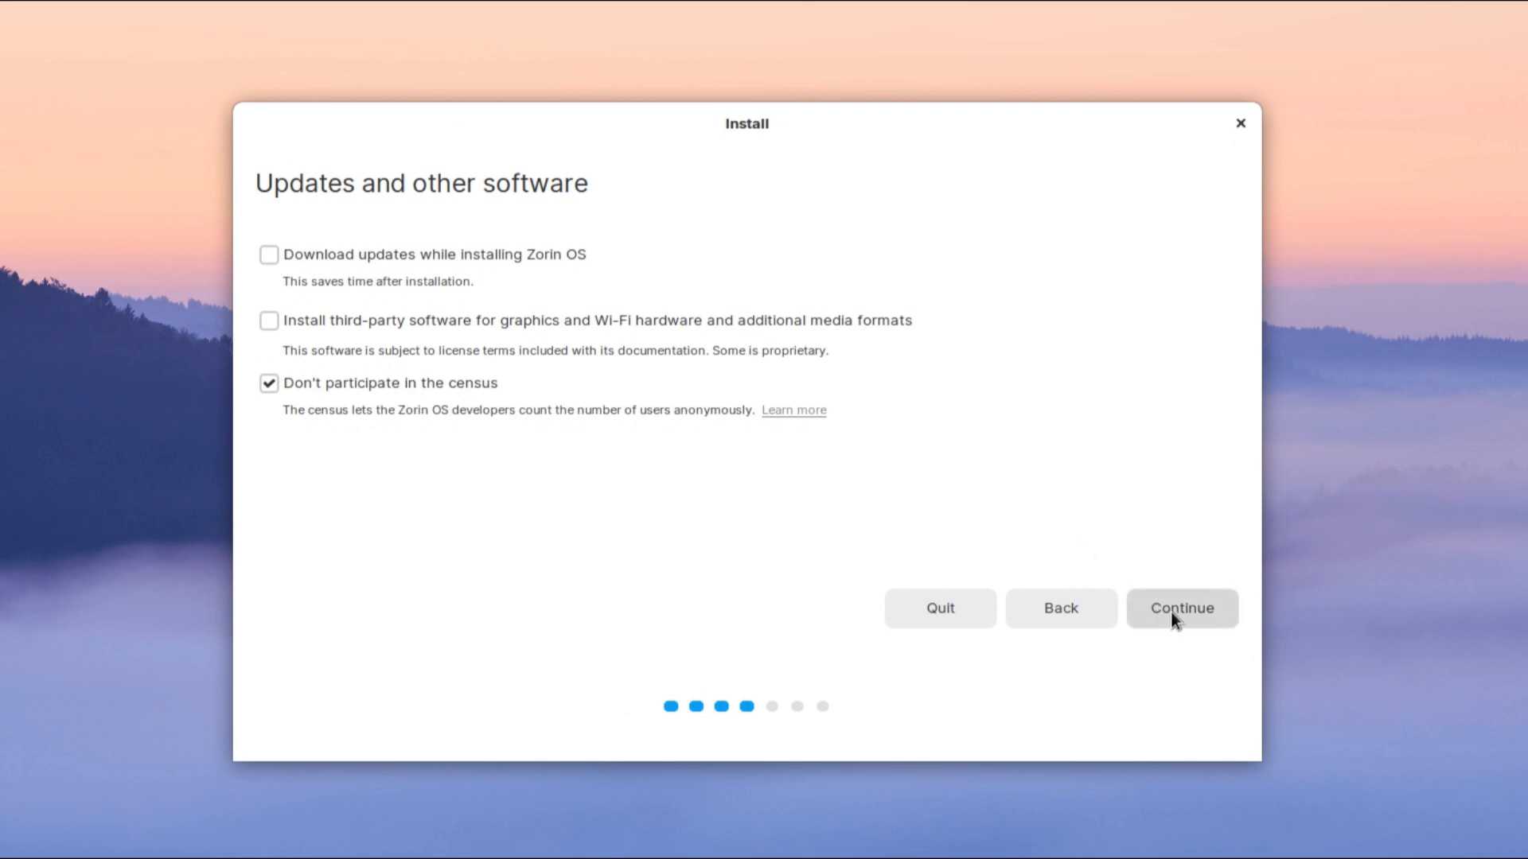
Step: Continue past the updates page and choose 'Erase disk and install Zorin OS'
{"action": "left_click", "coordinate": [1181, 607]}
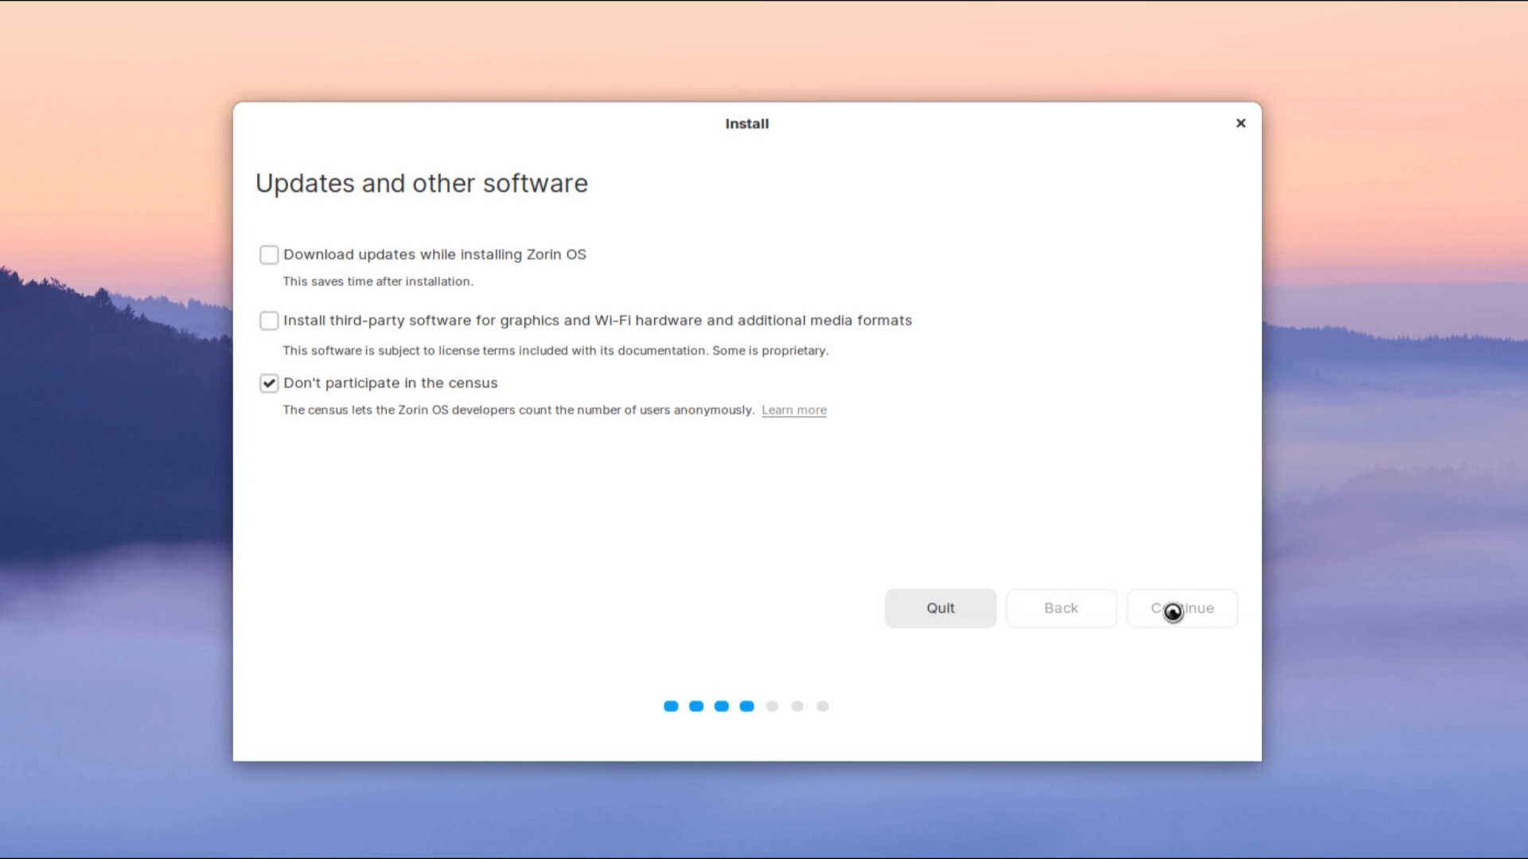
{"action": "left_click", "coordinate": [1179, 608]}
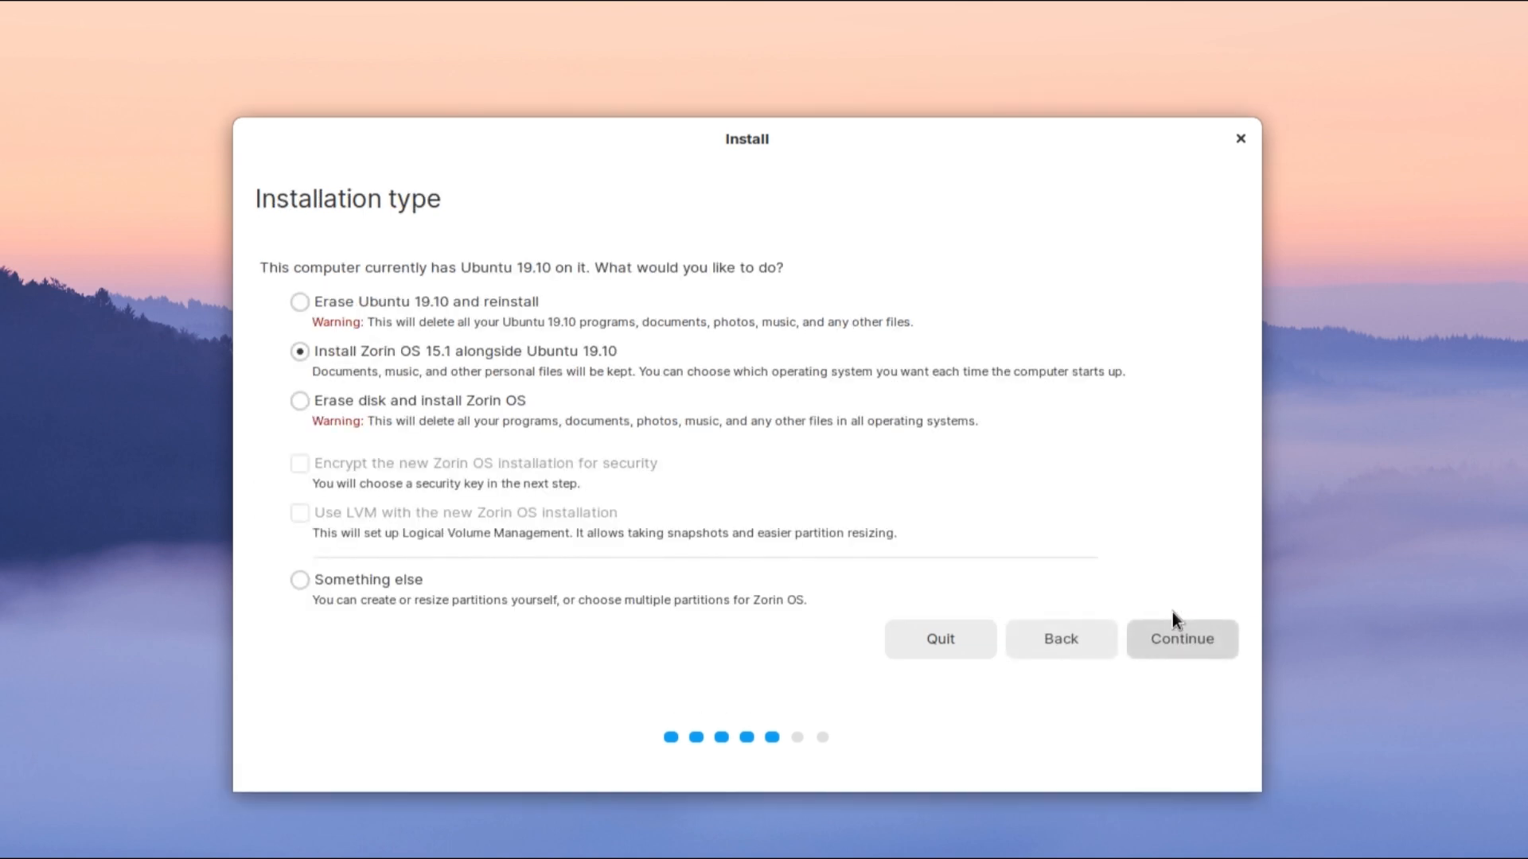
{"action": "left_click", "coordinate": [301, 400]}
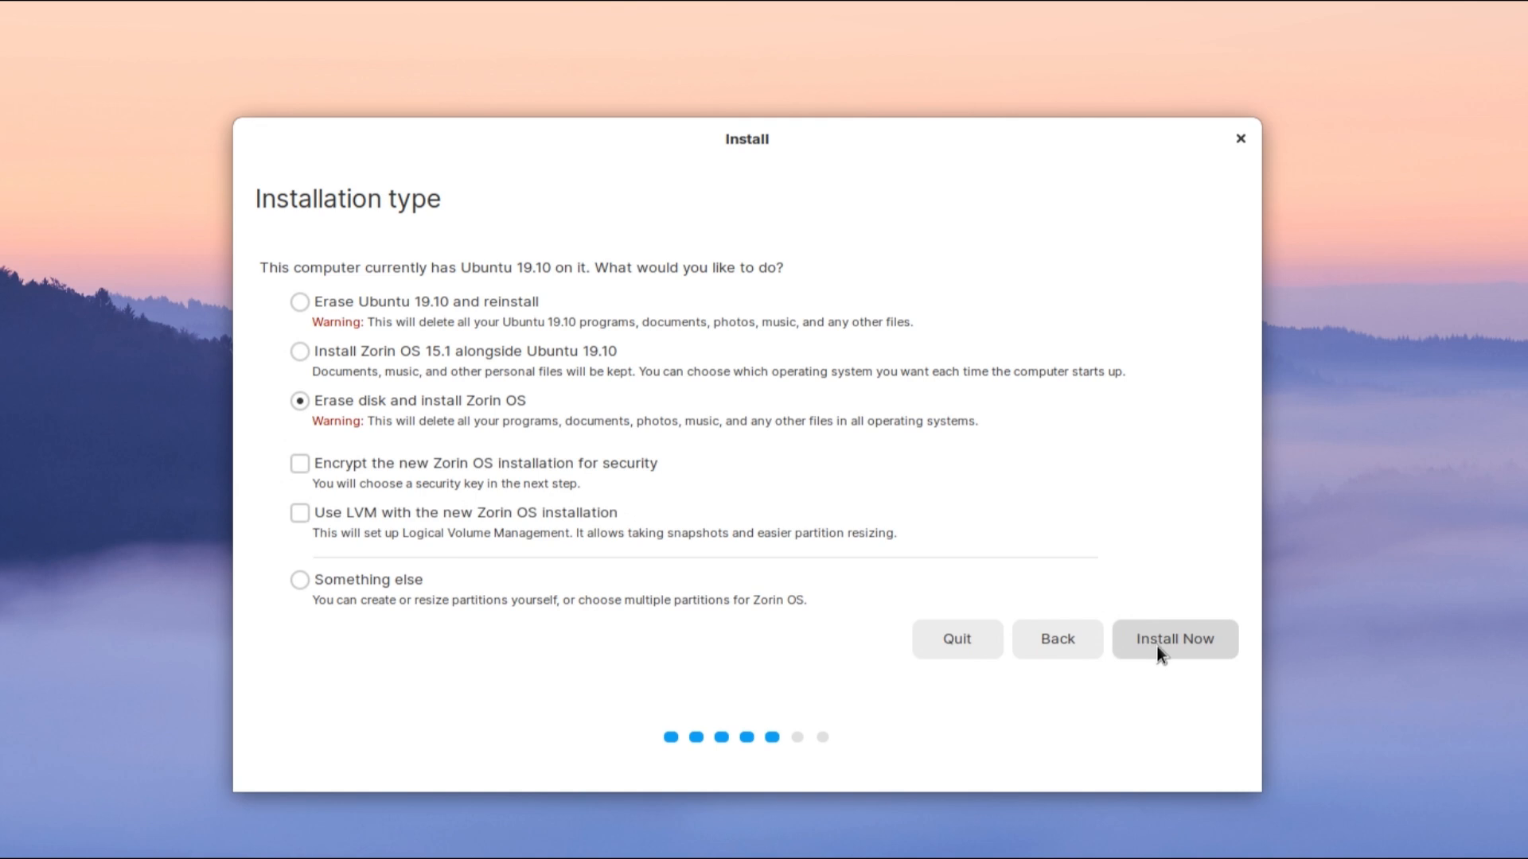
Step: Start Install Now and confirm writing the partition changes to disk
{"action": "left_click", "coordinate": [1174, 638]}
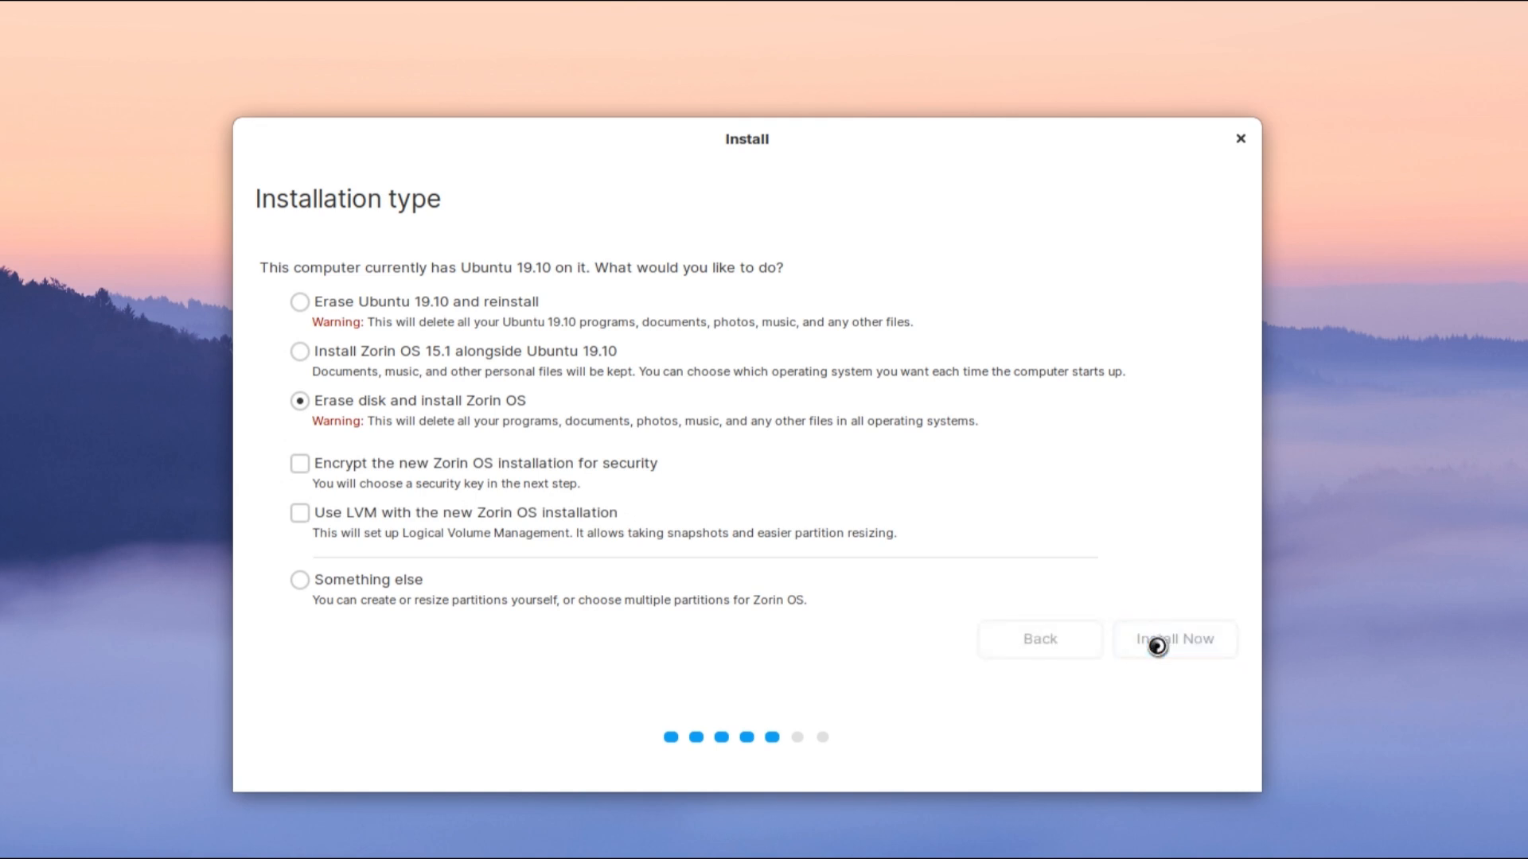
{"action": "left_click", "coordinate": [1174, 640]}
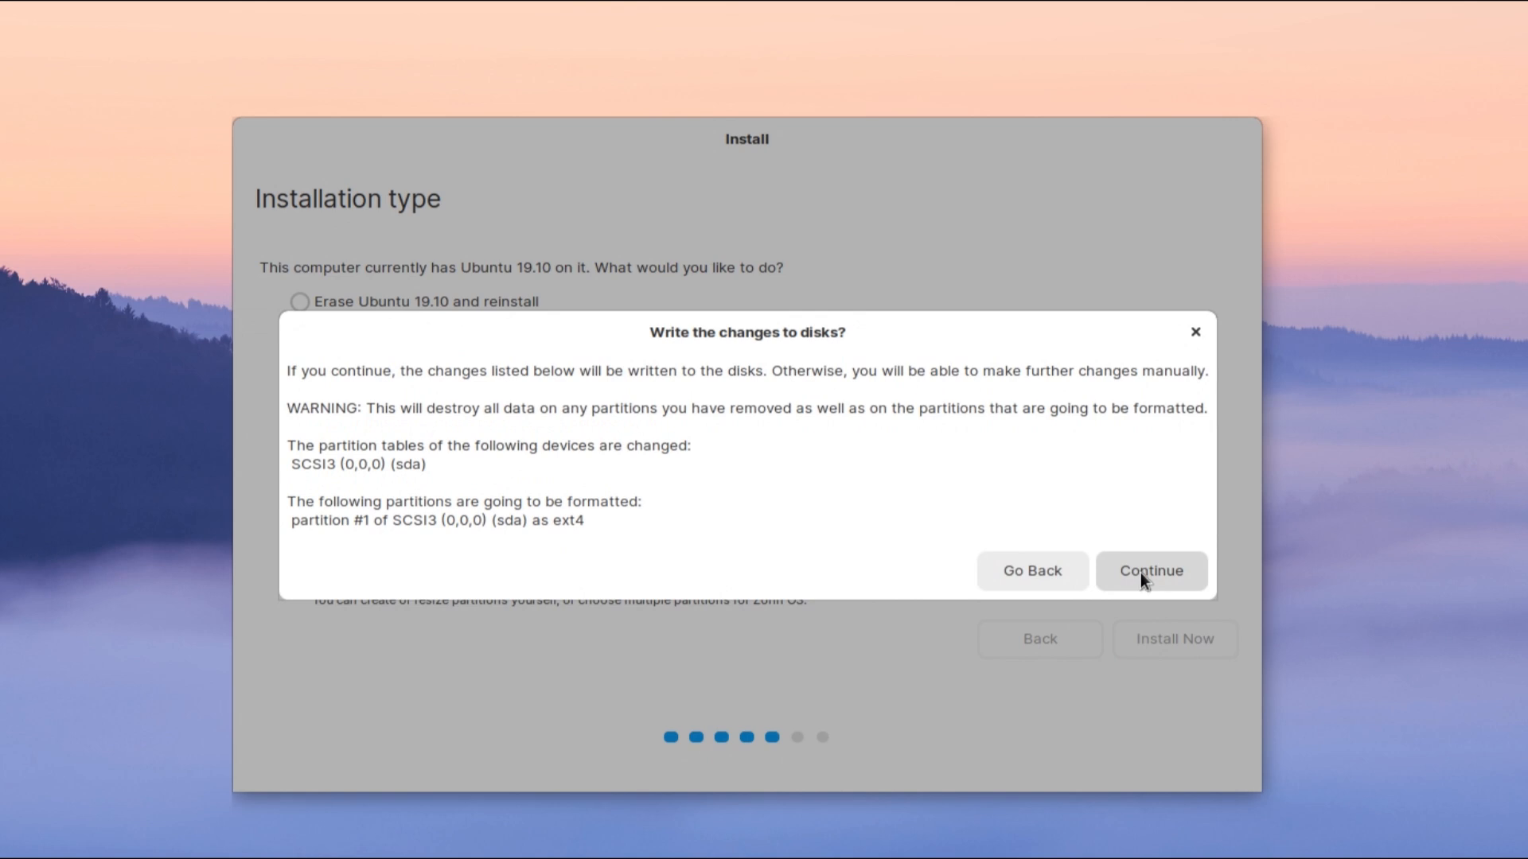
{"action": "left_click", "coordinate": [1151, 570]}
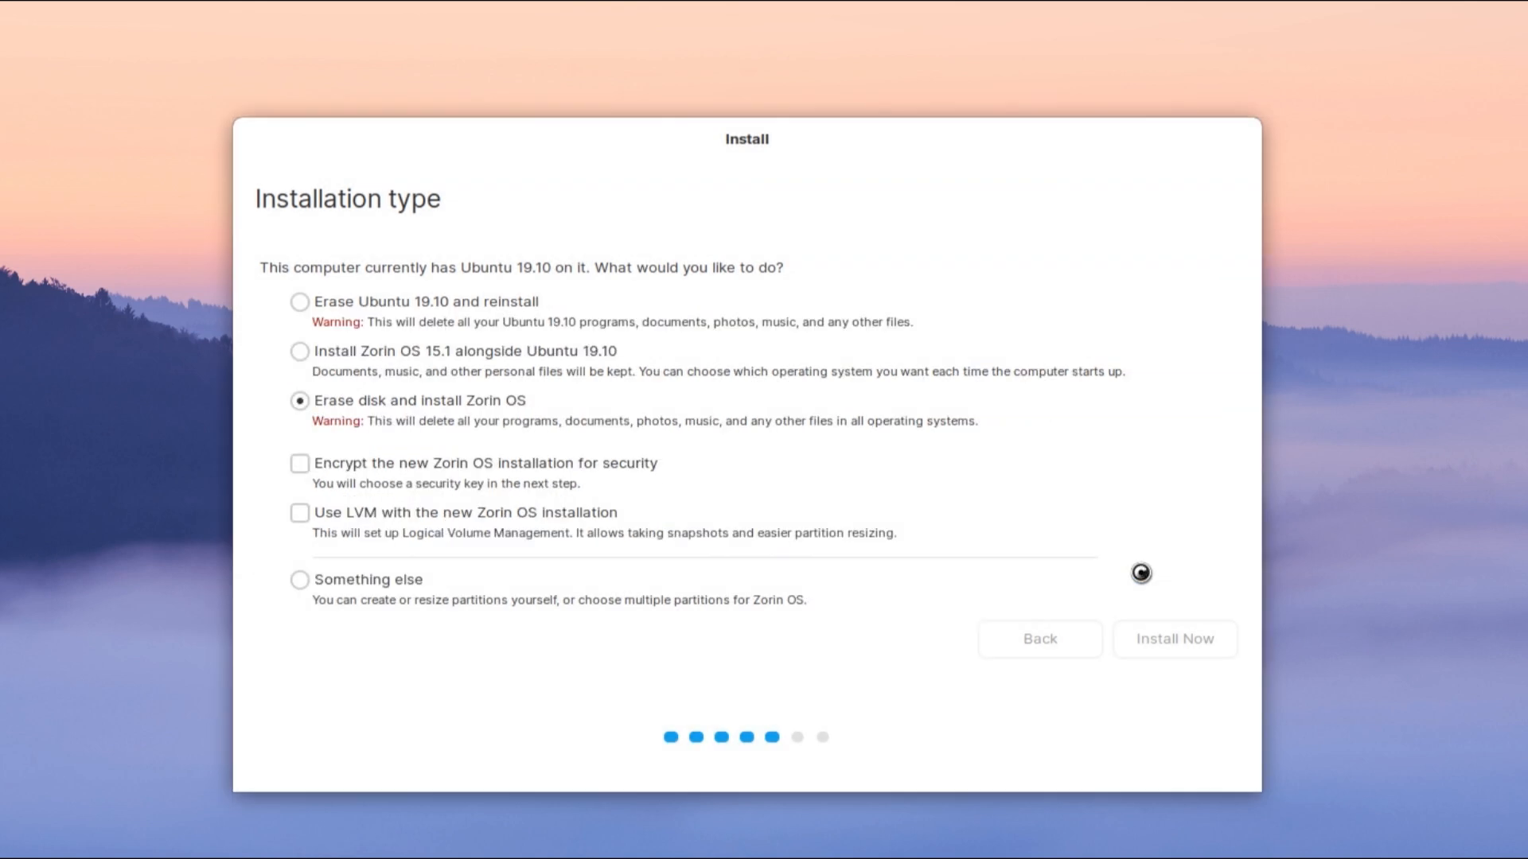
Step: Accept London on 'Where are you?' and continue to the 'Who are you?' account page
{"action": "left_click", "coordinate": [1173, 640]}
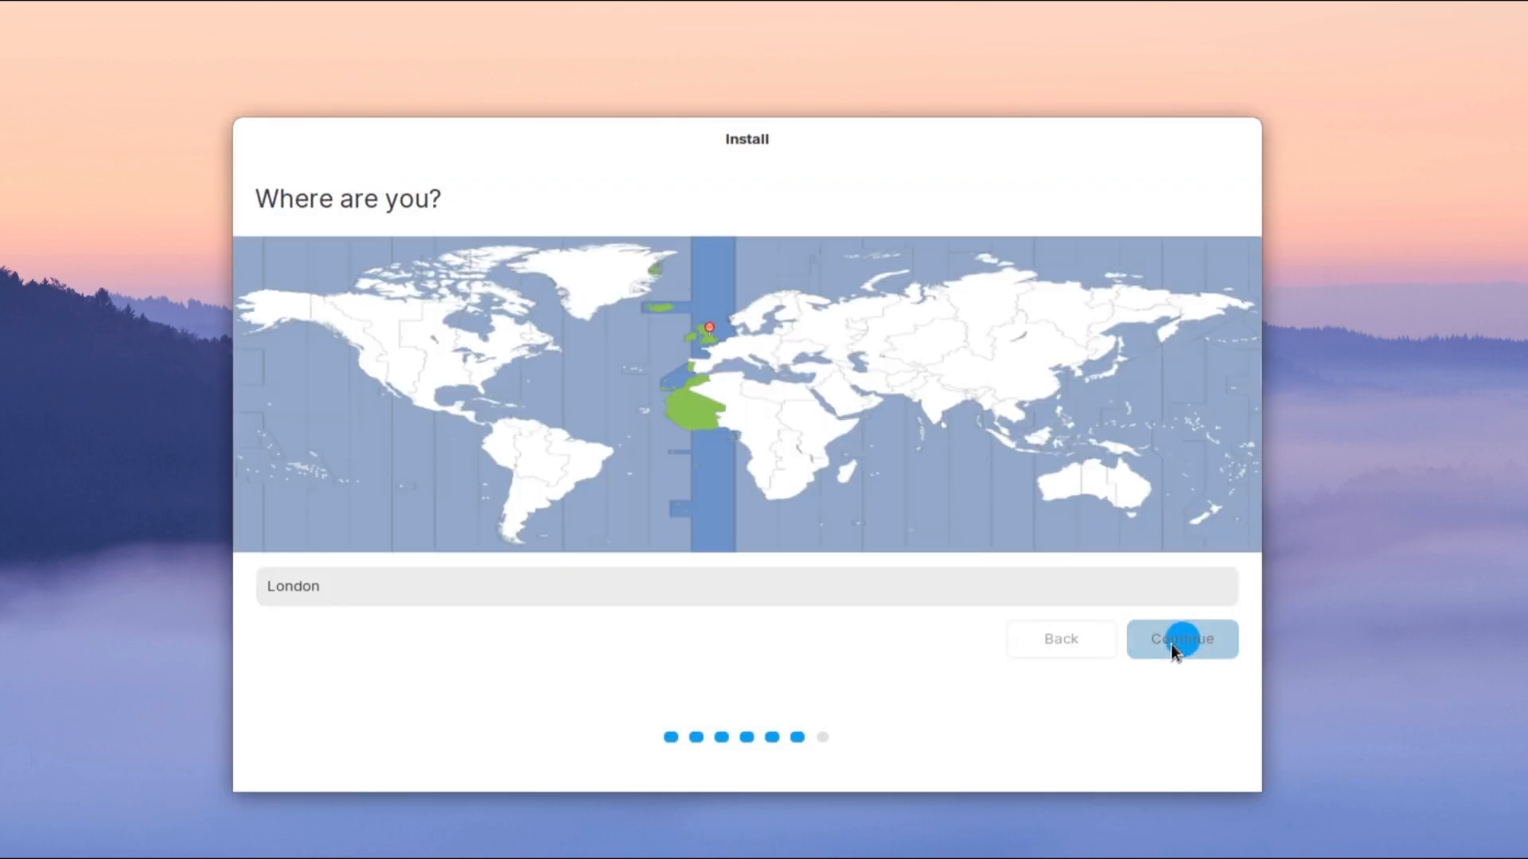
{"action": "left_click", "coordinate": [1181, 638]}
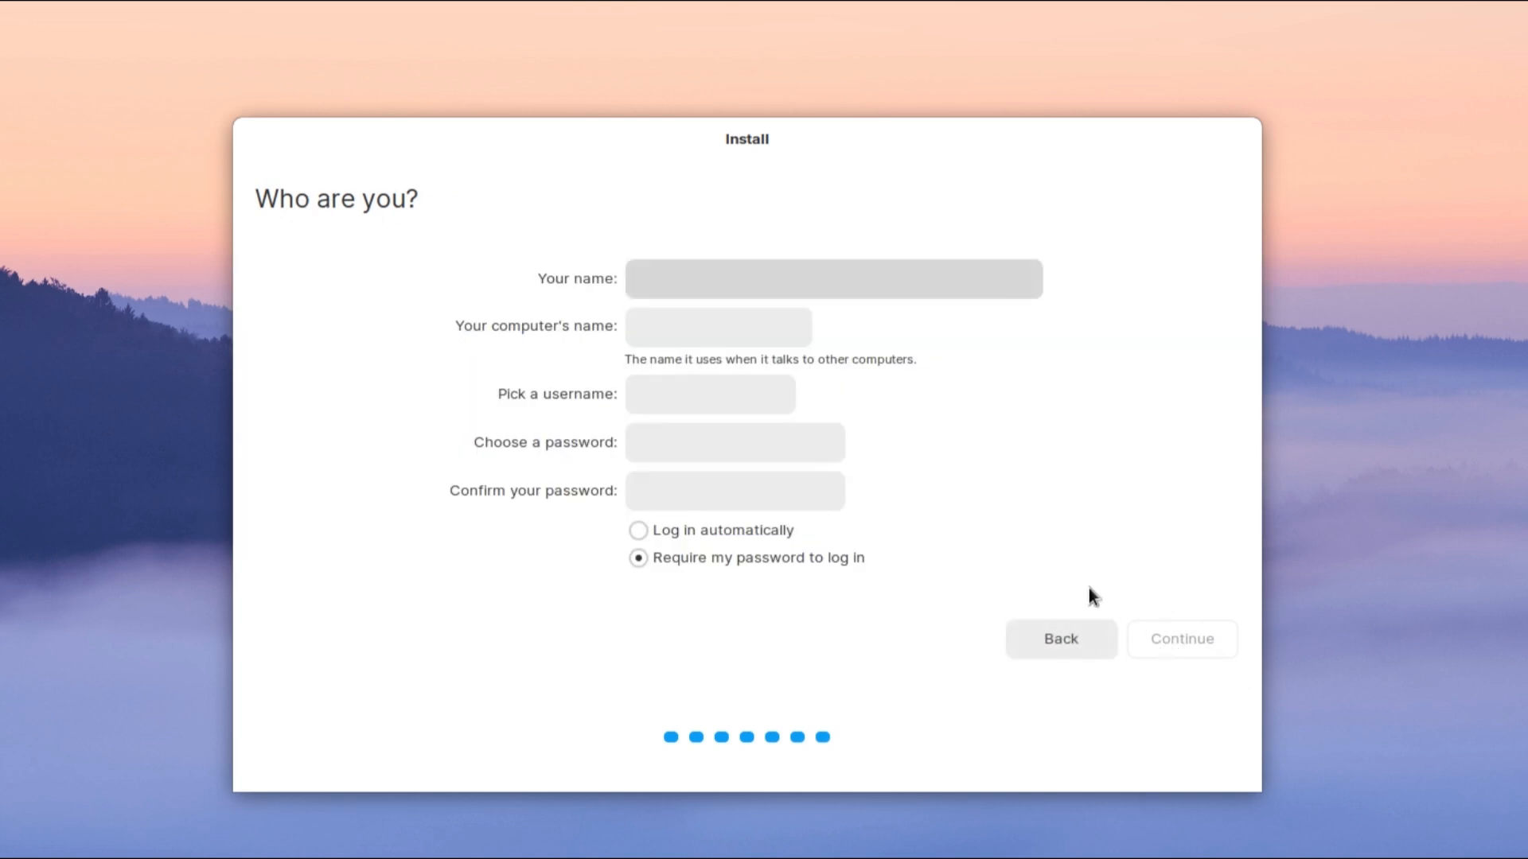
{"action": "left_click", "coordinate": [832, 277]}
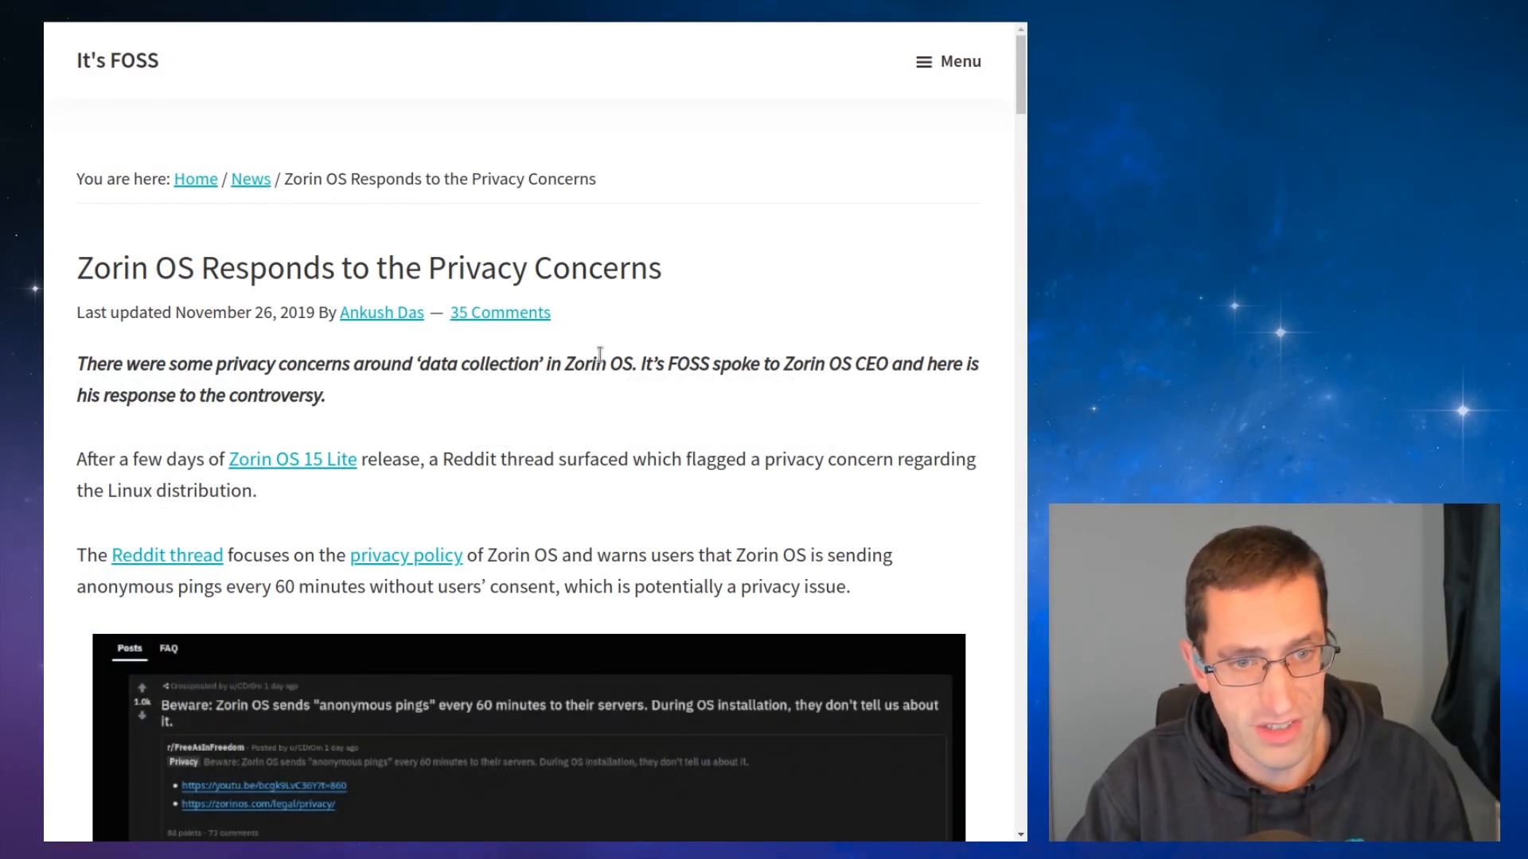
Step: Scroll the article past the CEO's quotes to the census database screenshot and 'Can We Opt-Out Of It?'
{"action": "scroll", "scroll_direction": "down", "scroll_amount": 3}
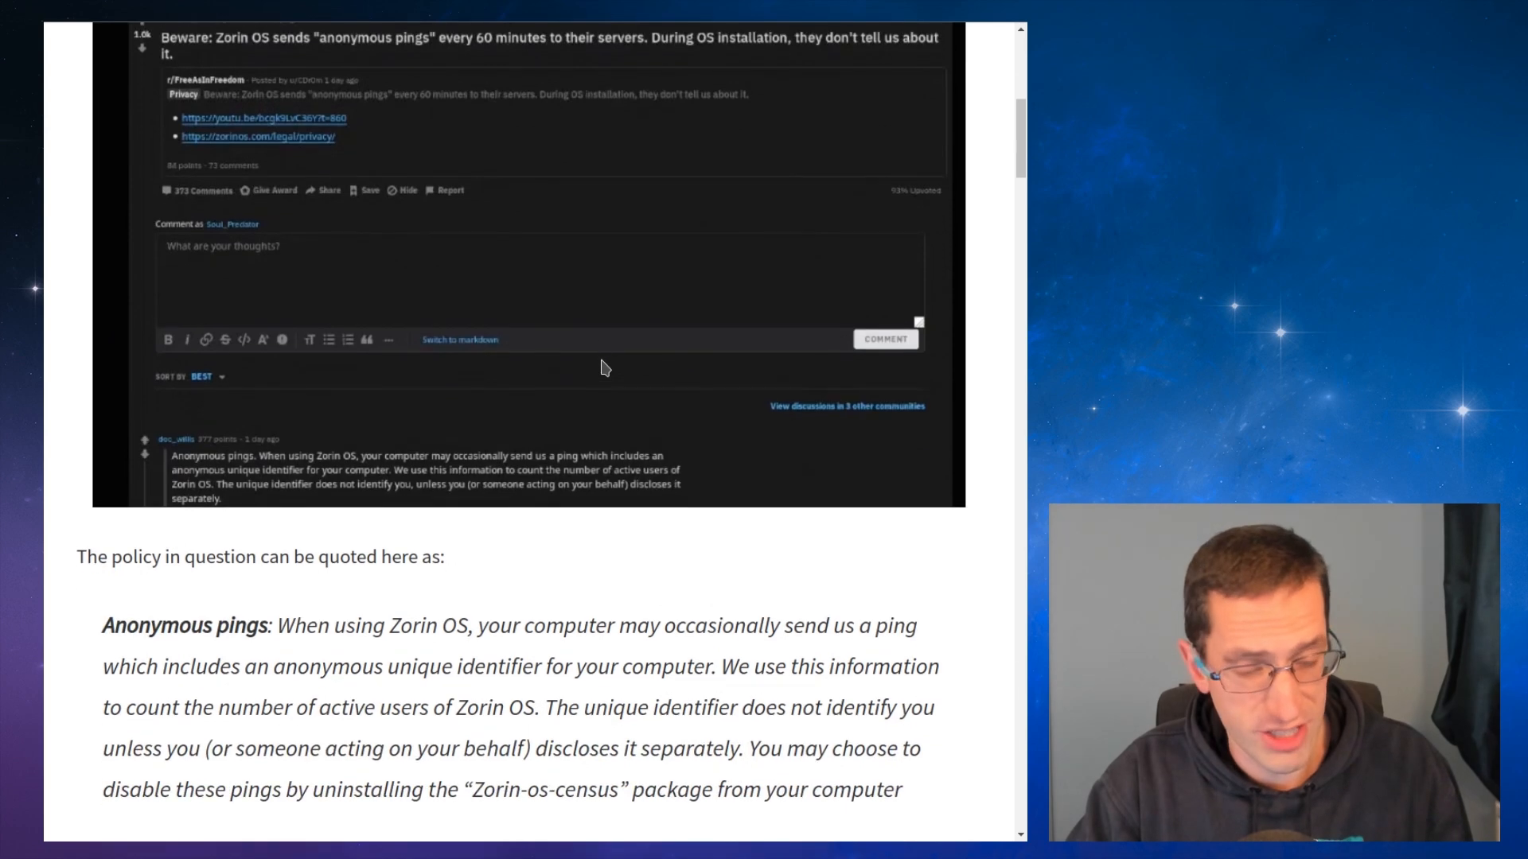
{"action": "scroll", "scroll_direction": "down", "scroll_amount": 3}
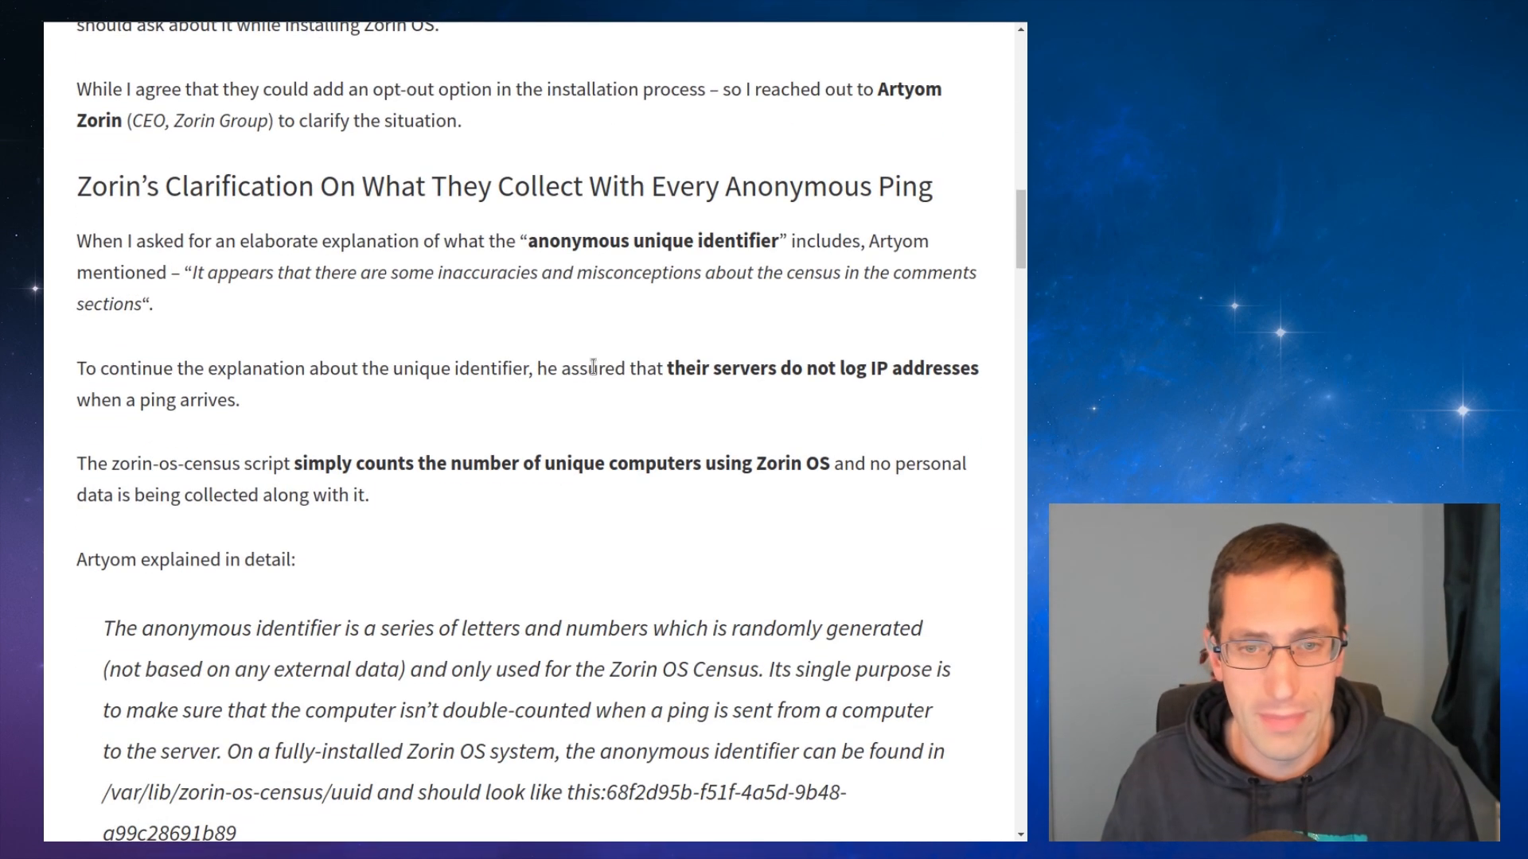
{"action": "scroll", "scroll_direction": "down", "scroll_amount": 3}
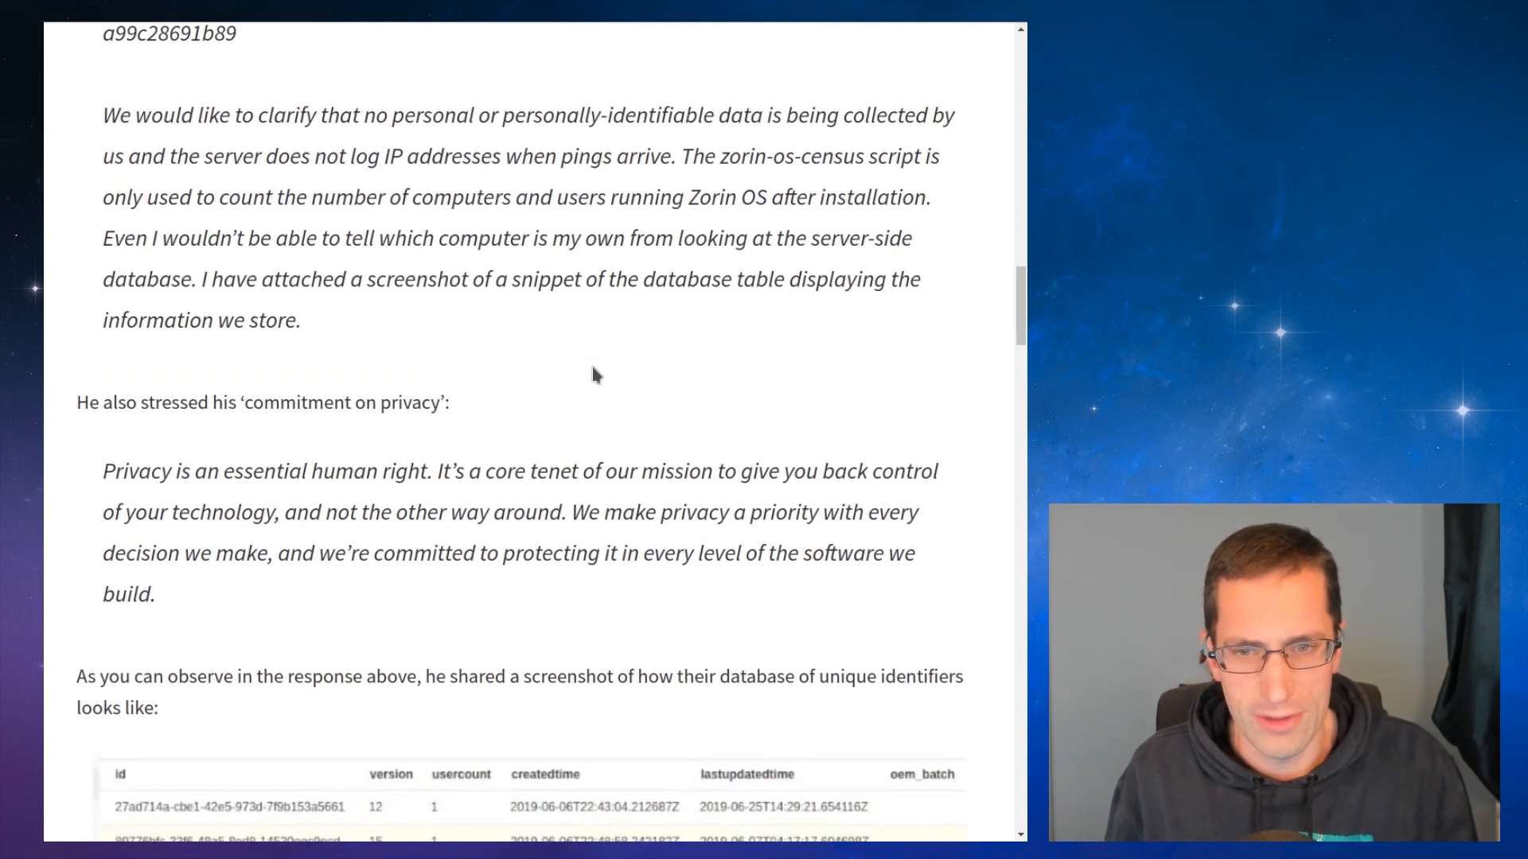
{"action": "scroll", "scroll_direction": "down", "scroll_amount": 3}
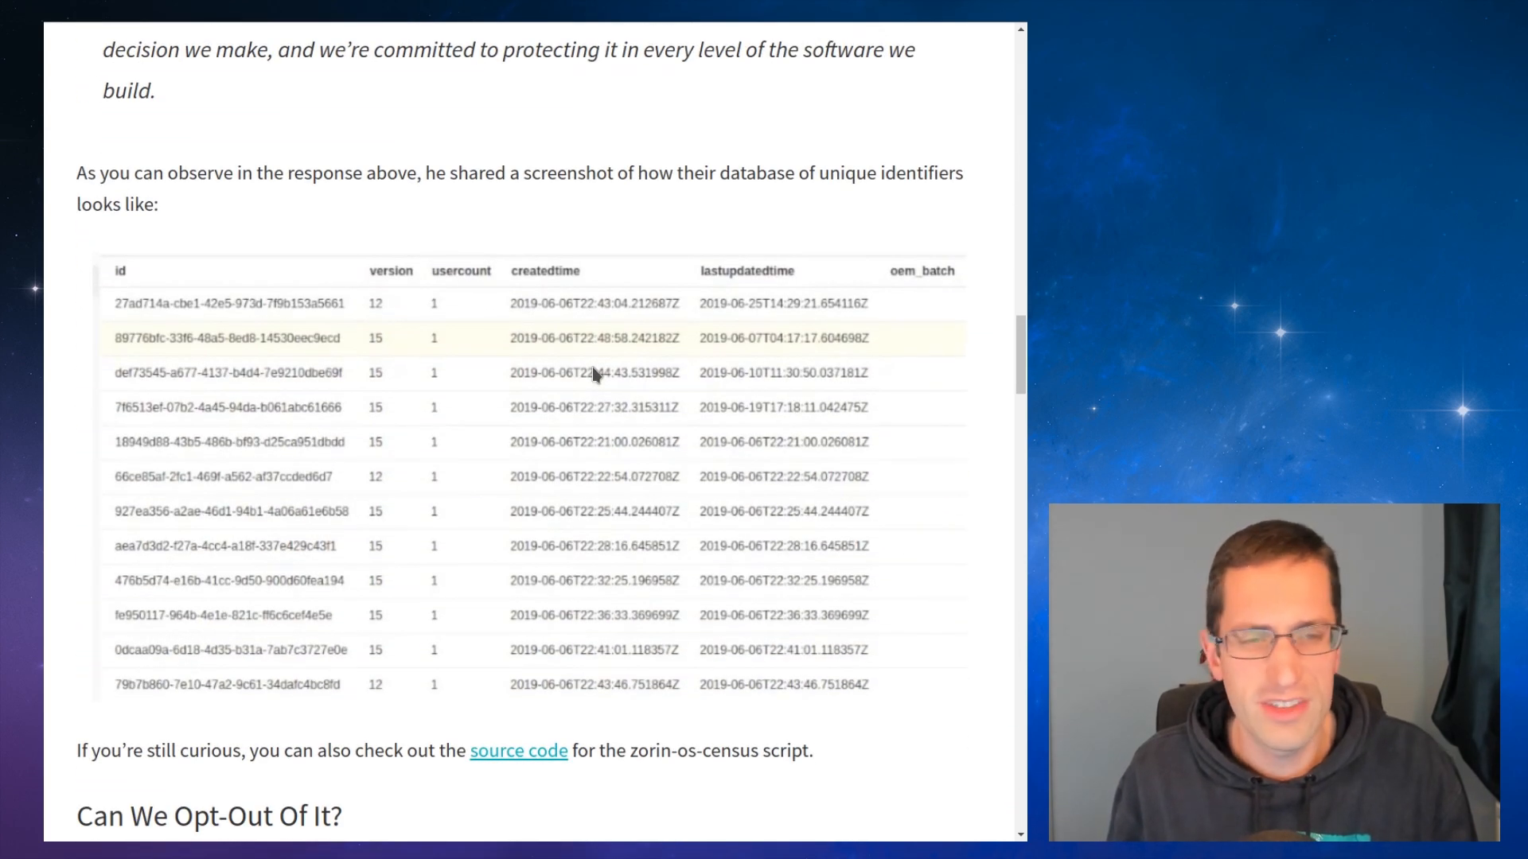
{"action": "mouse_move", "coordinate": [750, 310]}
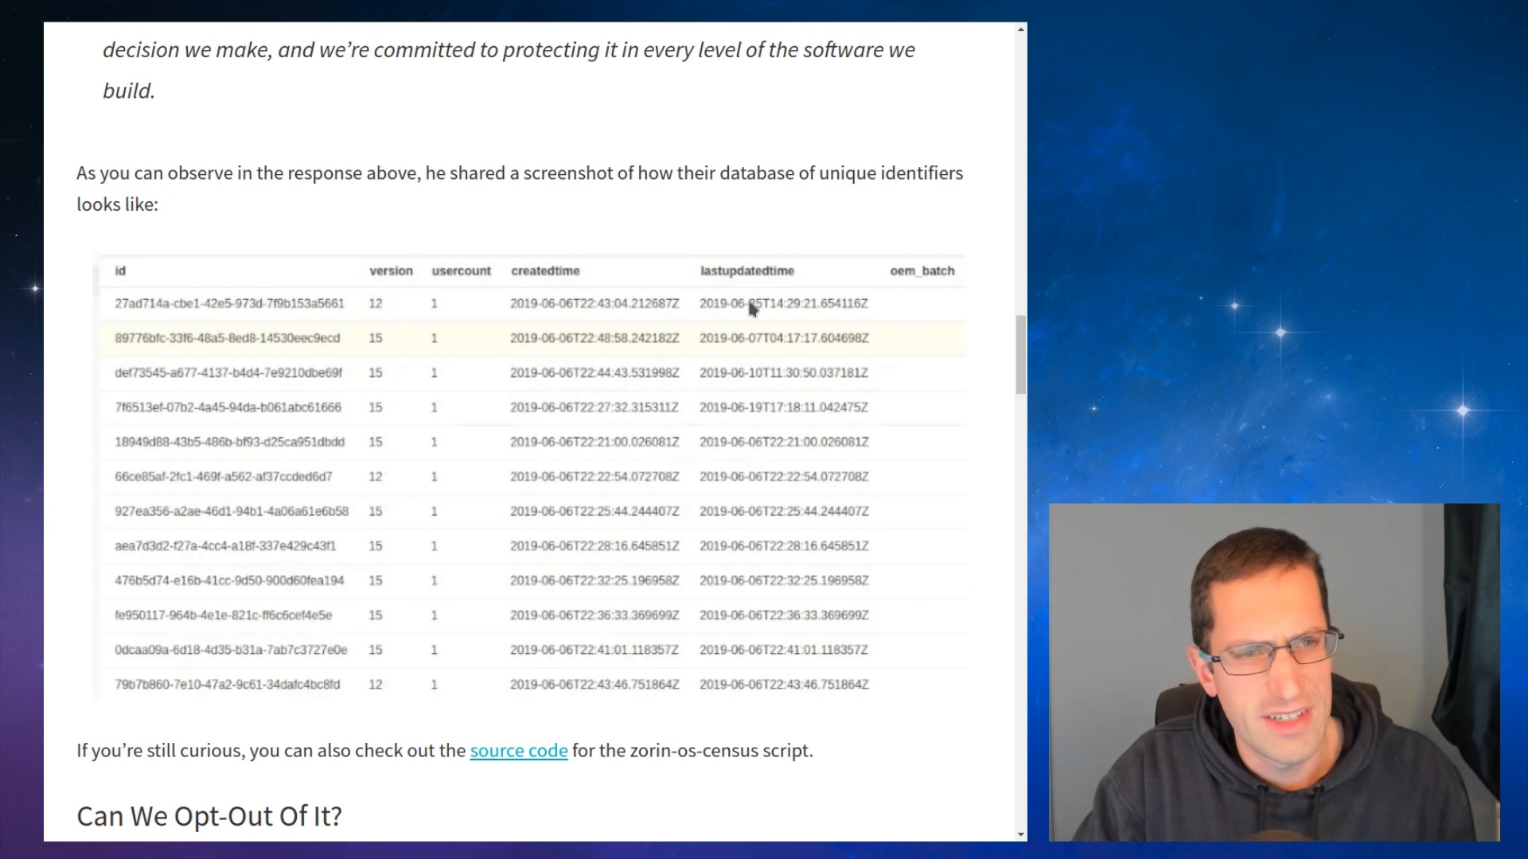
{"action": "mouse_move", "coordinate": [969, 301]}
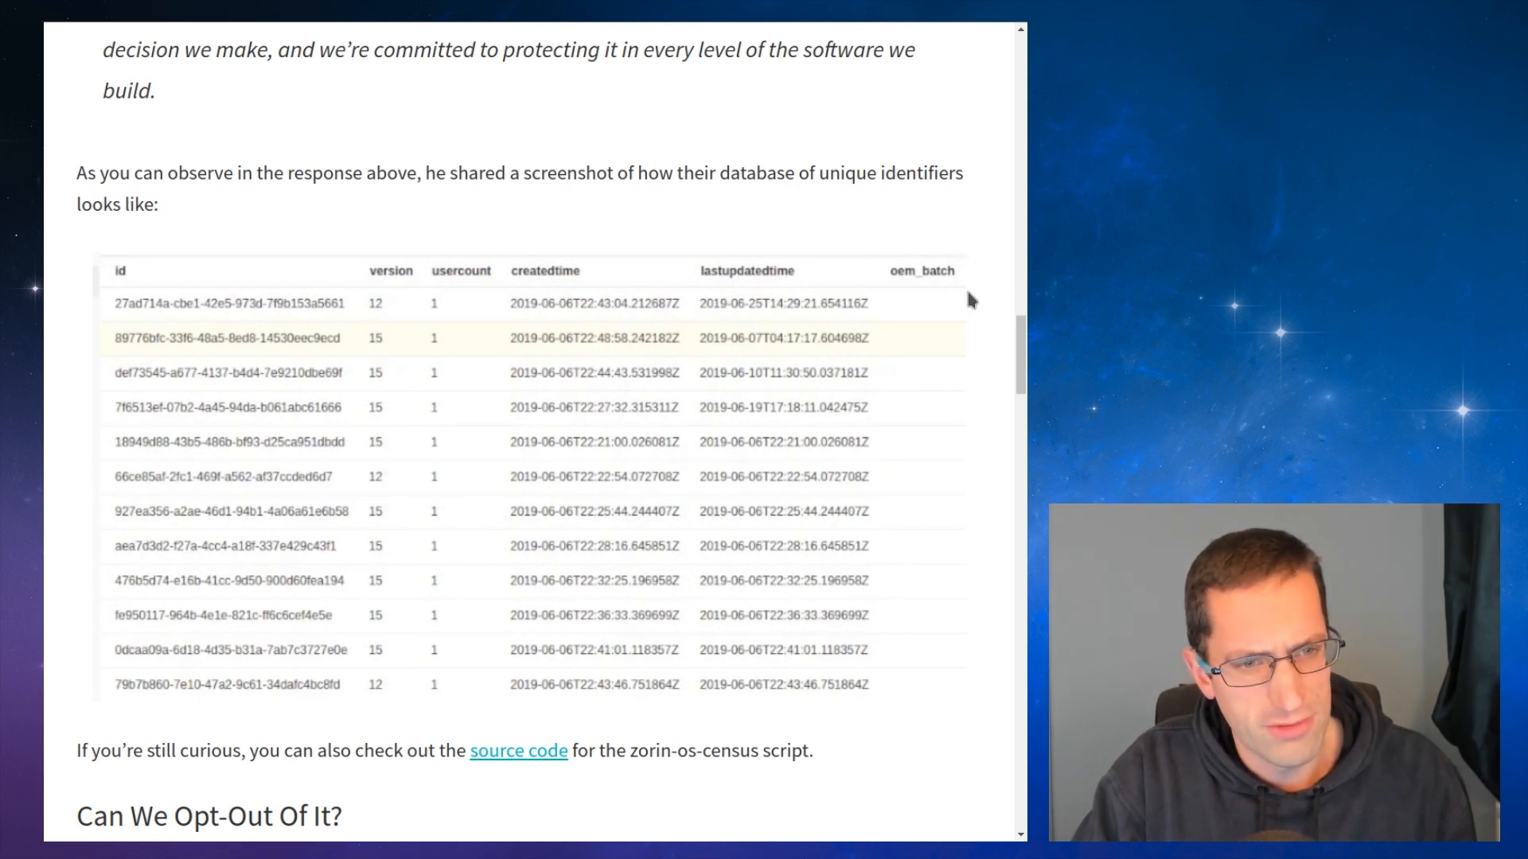
{"action": "mouse_move", "coordinate": [965, 684]}
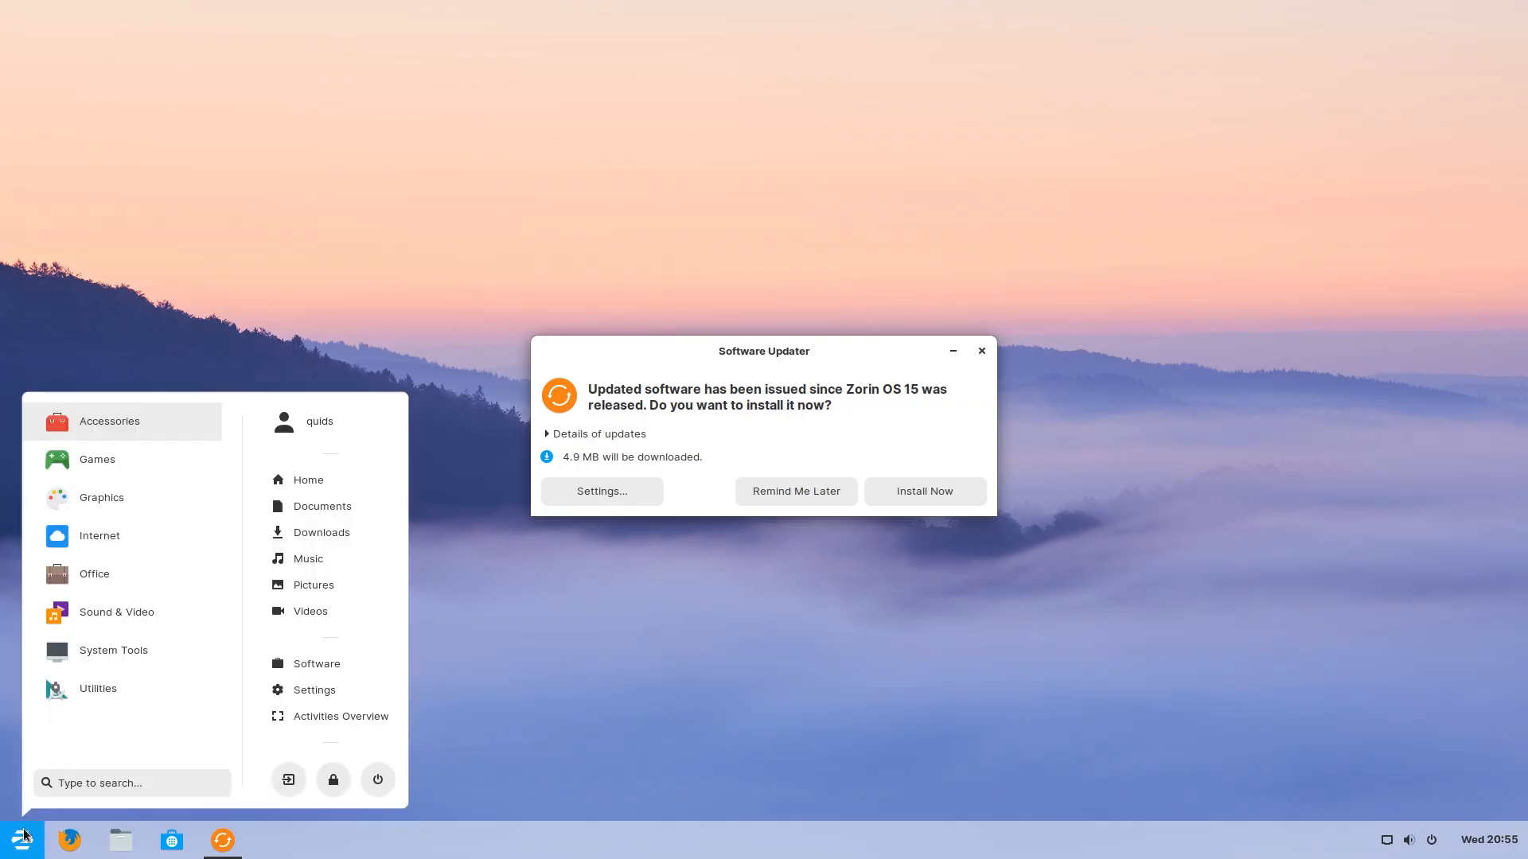
{"action": "mouse_move", "coordinate": [162, 625]}
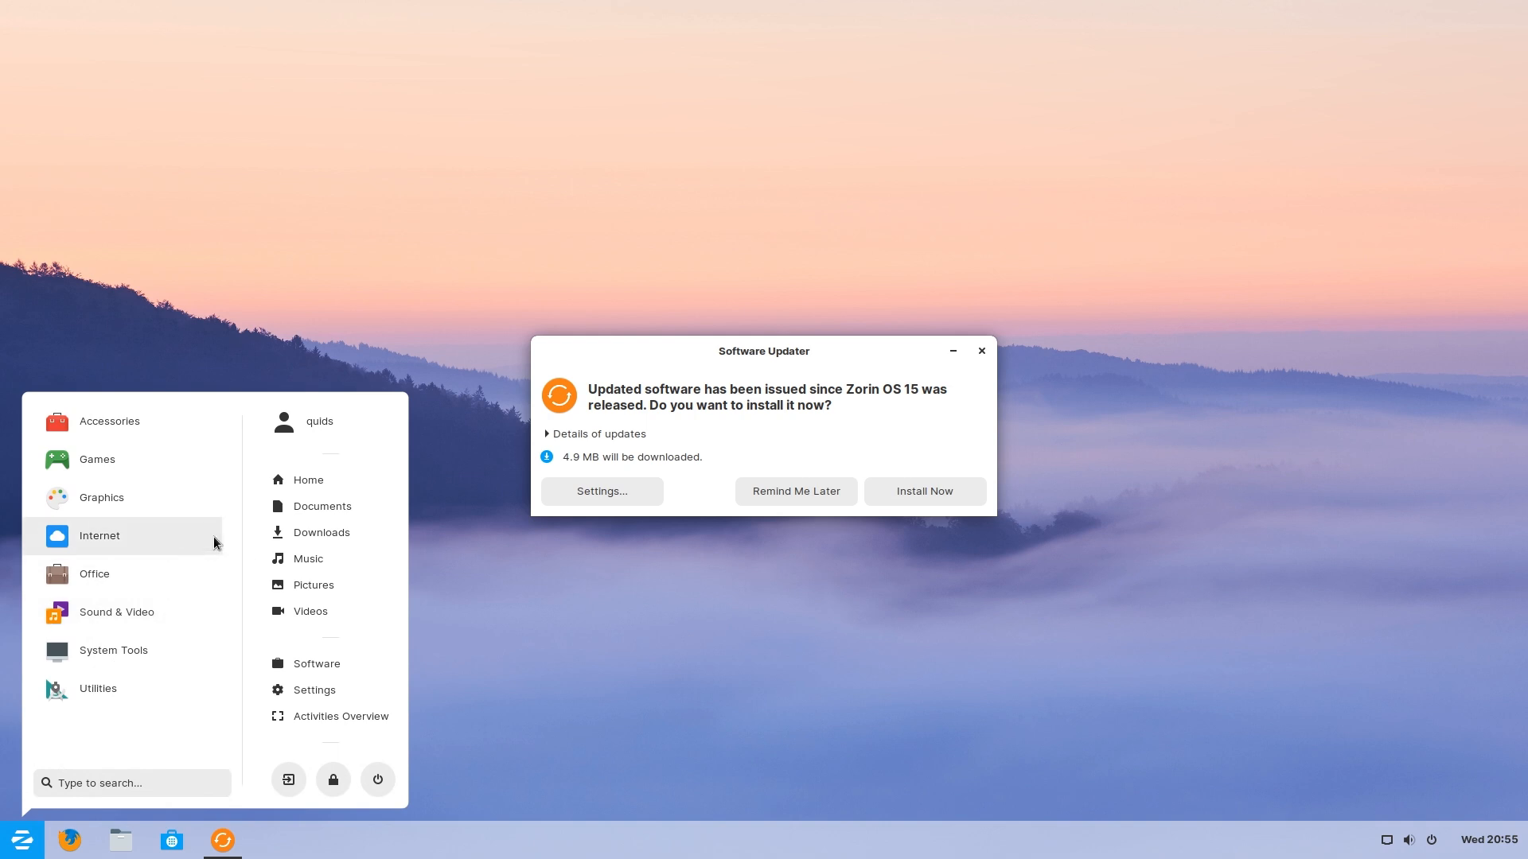
{"action": "mouse_move", "coordinate": [321, 506]}
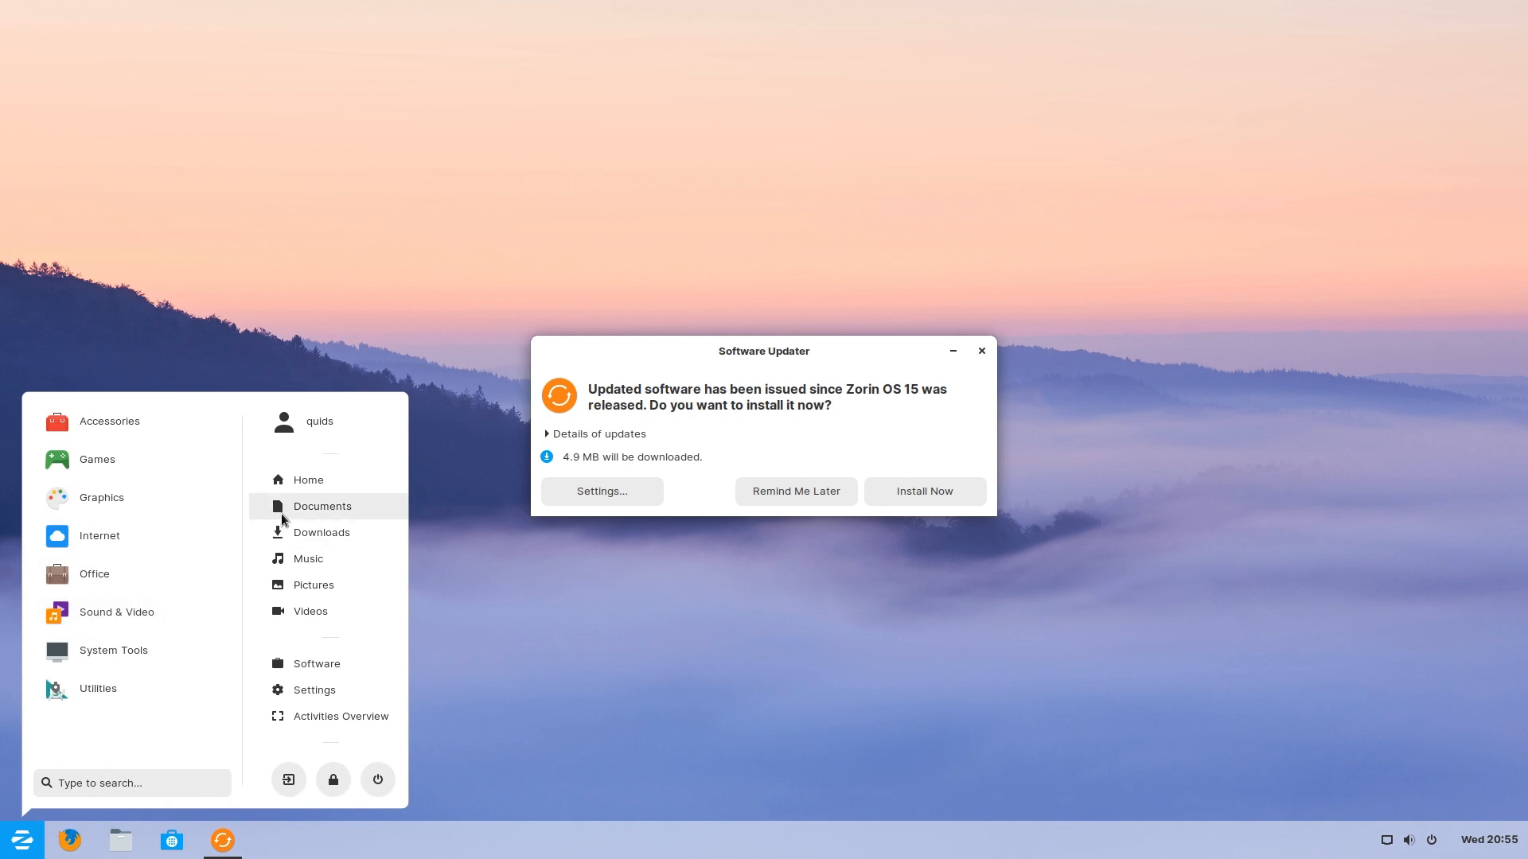
Step: Launch the Files application from the Zorin app menu
{"action": "left_click", "coordinate": [321, 506]}
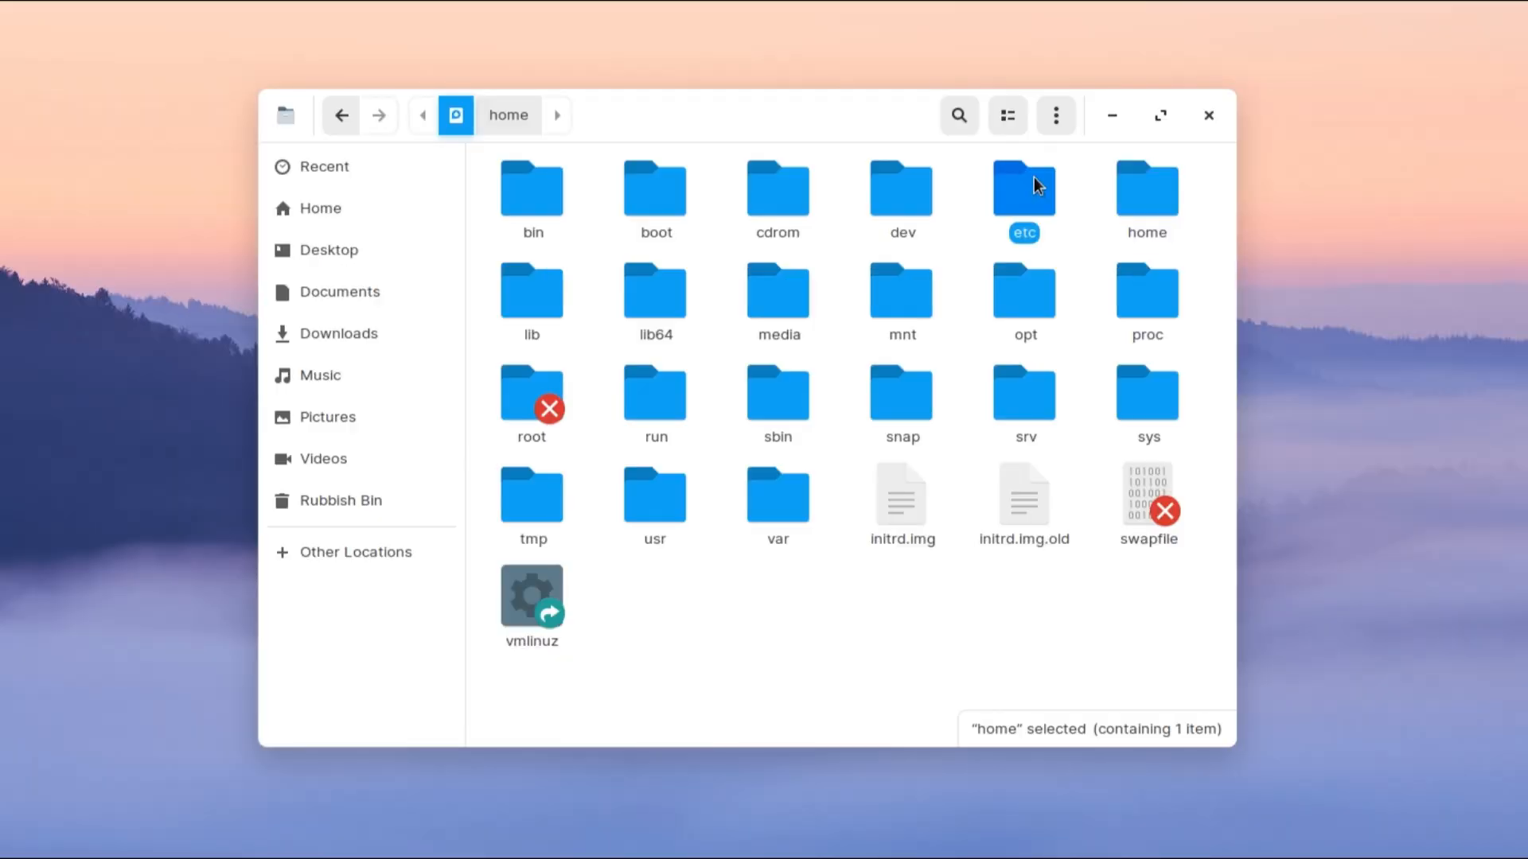
Step: Browse into /etc, inspect cron.daily's scripts, and return to etc
{"action": "double_click", "coordinate": [1023, 188]}
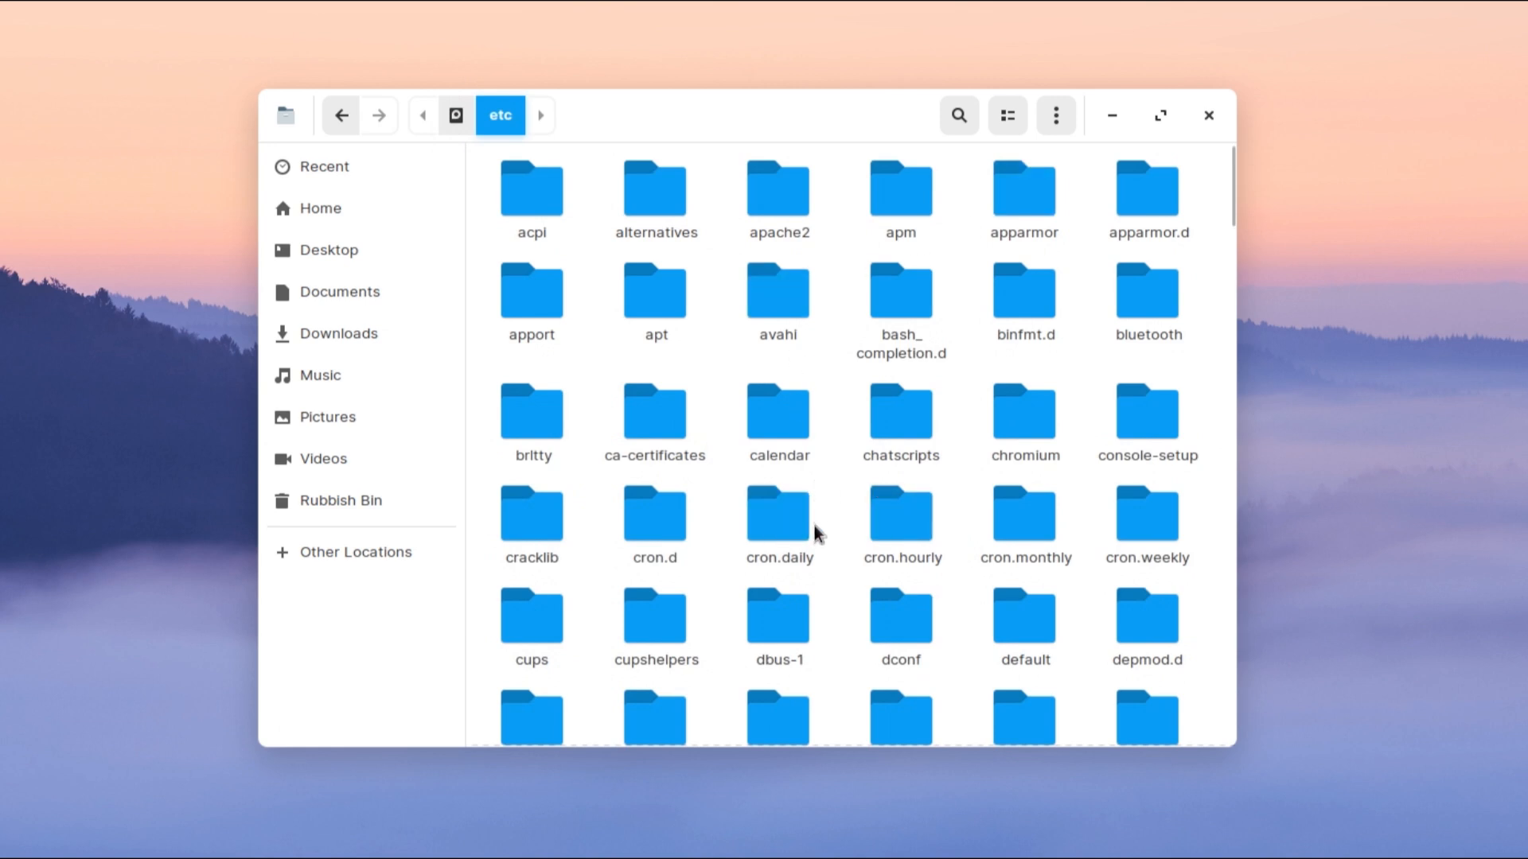
{"action": "left_click", "coordinate": [778, 514]}
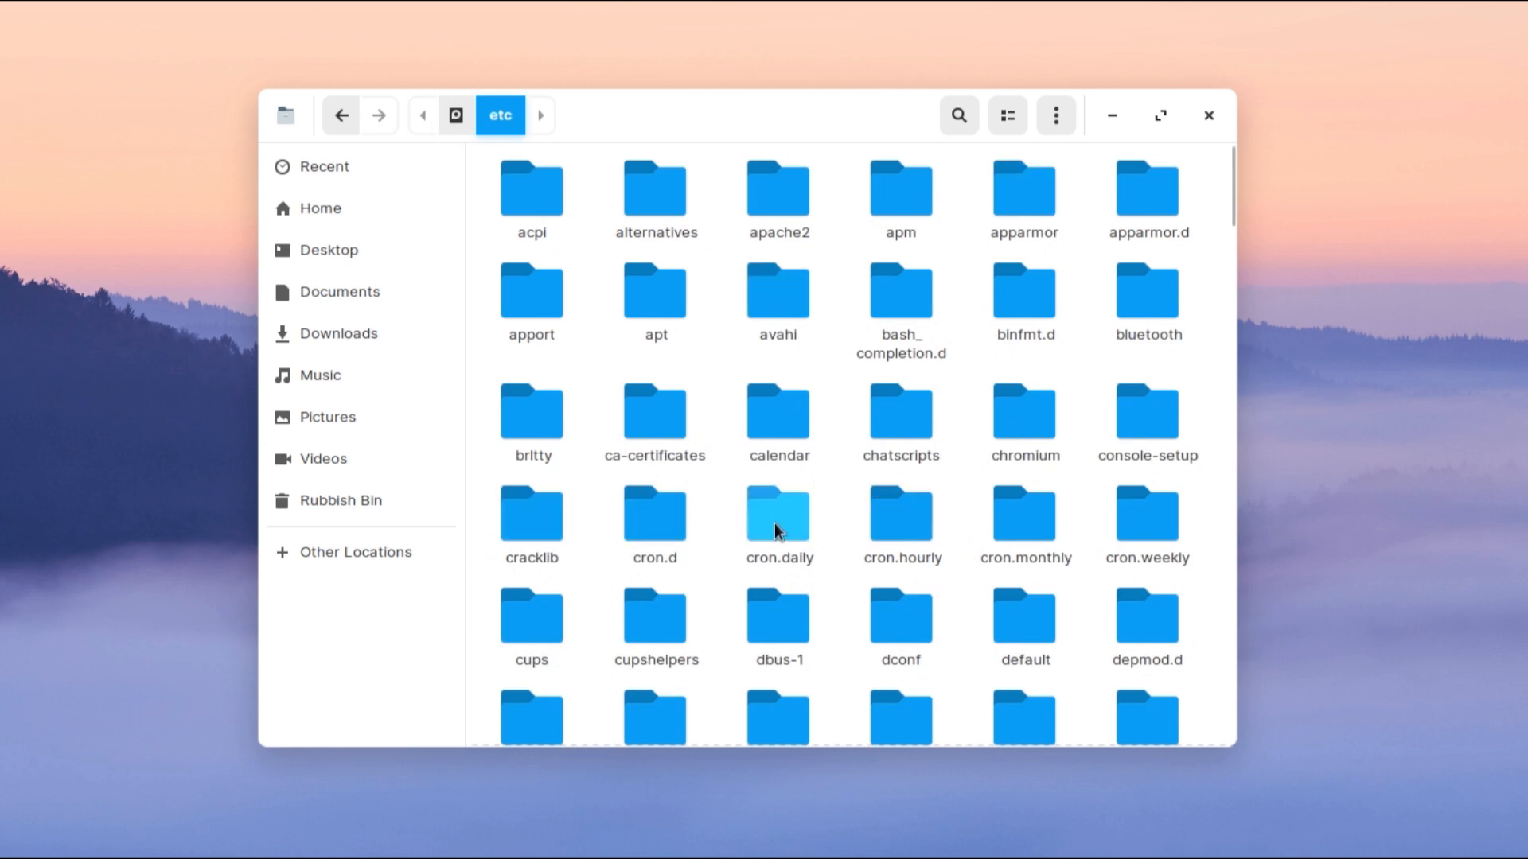
{"action": "double_click", "coordinate": [778, 514]}
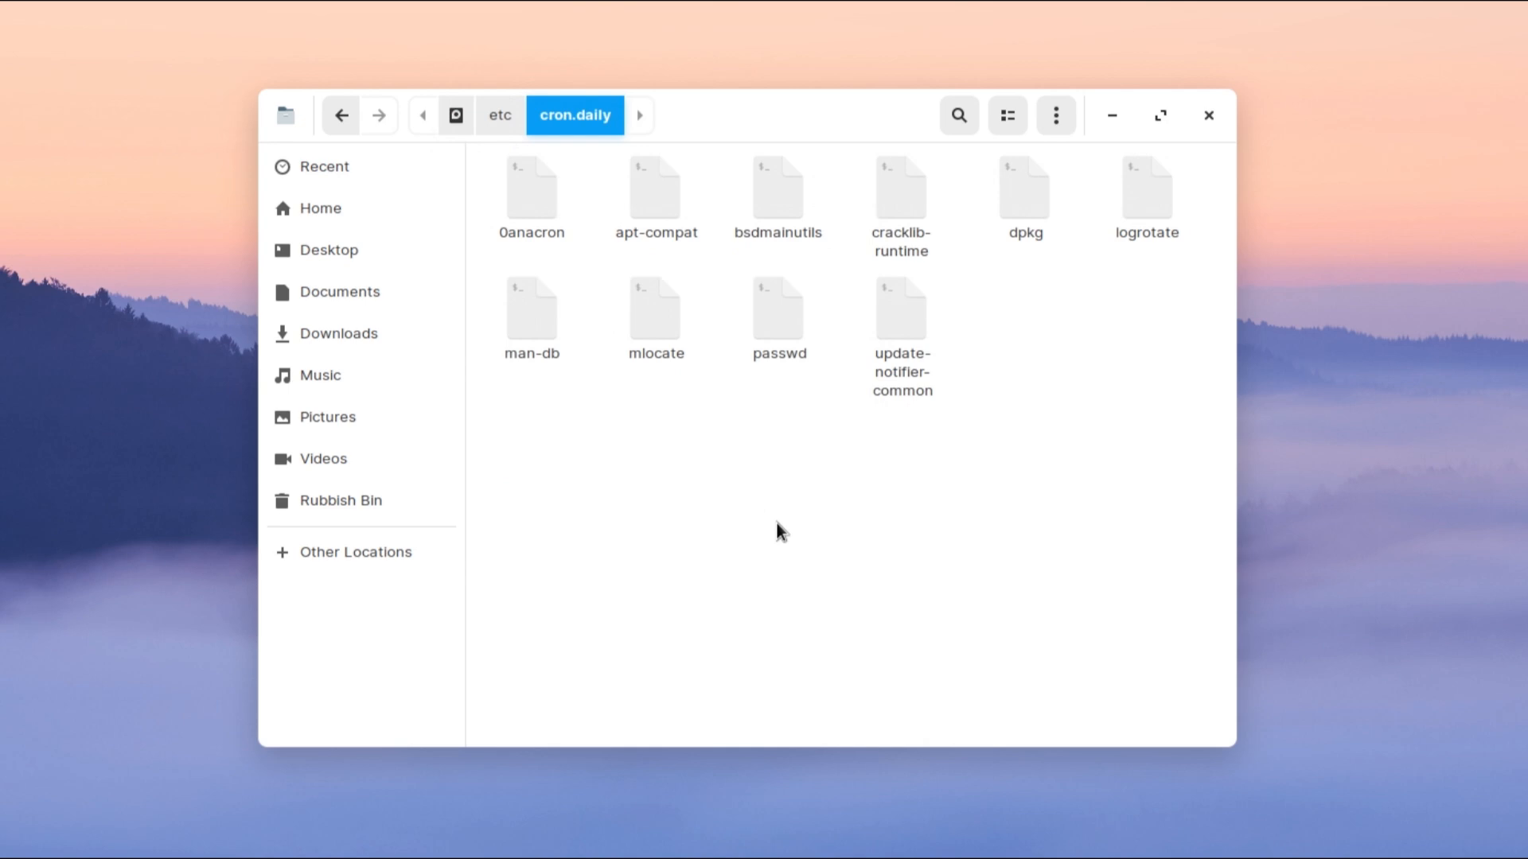
{"action": "mouse_move", "coordinate": [740, 418]}
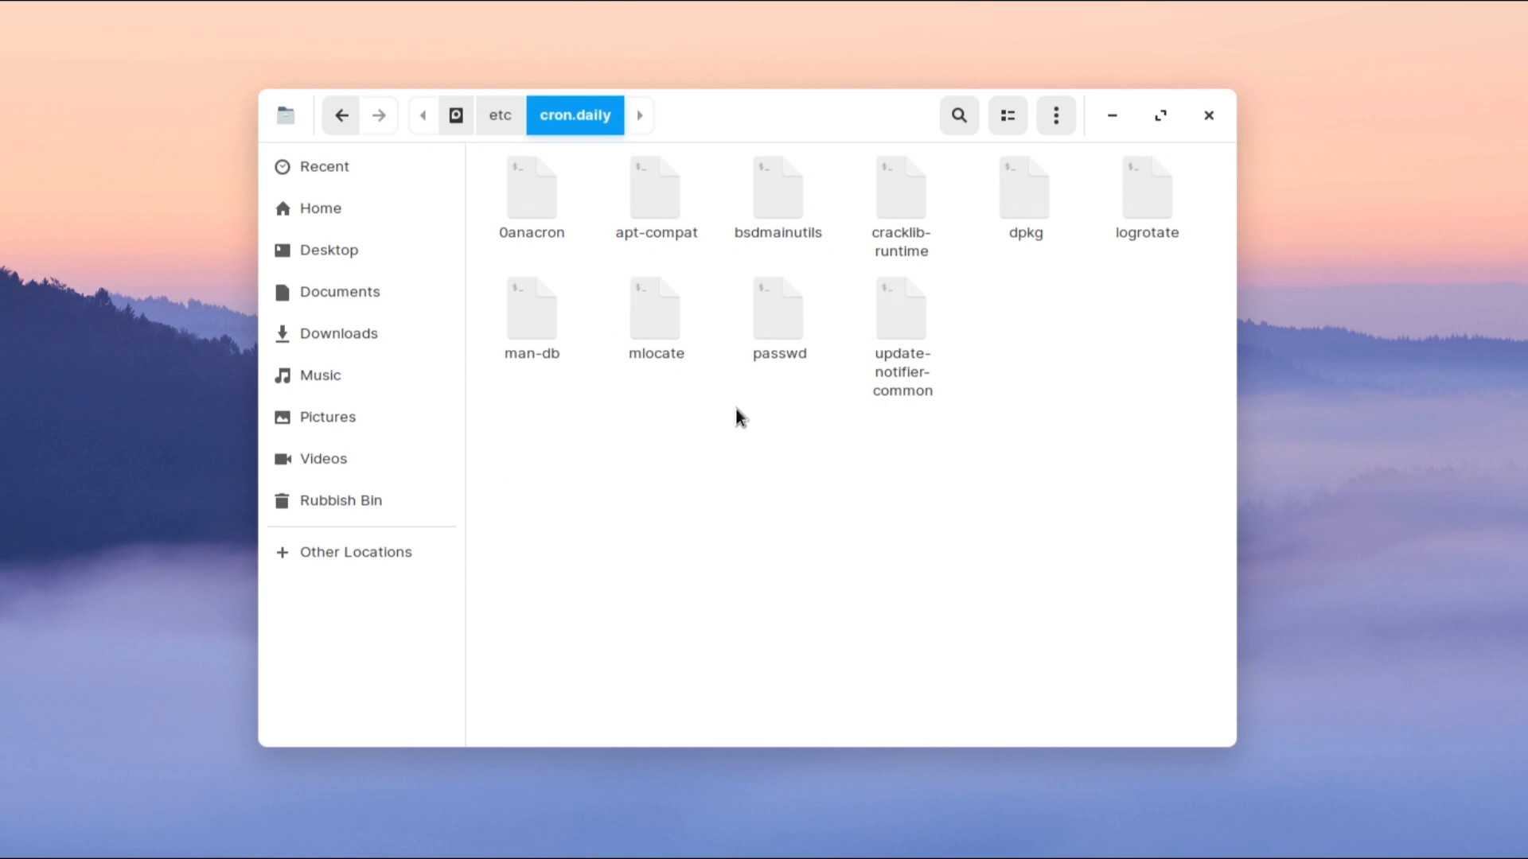
{"action": "left_click", "coordinate": [499, 115]}
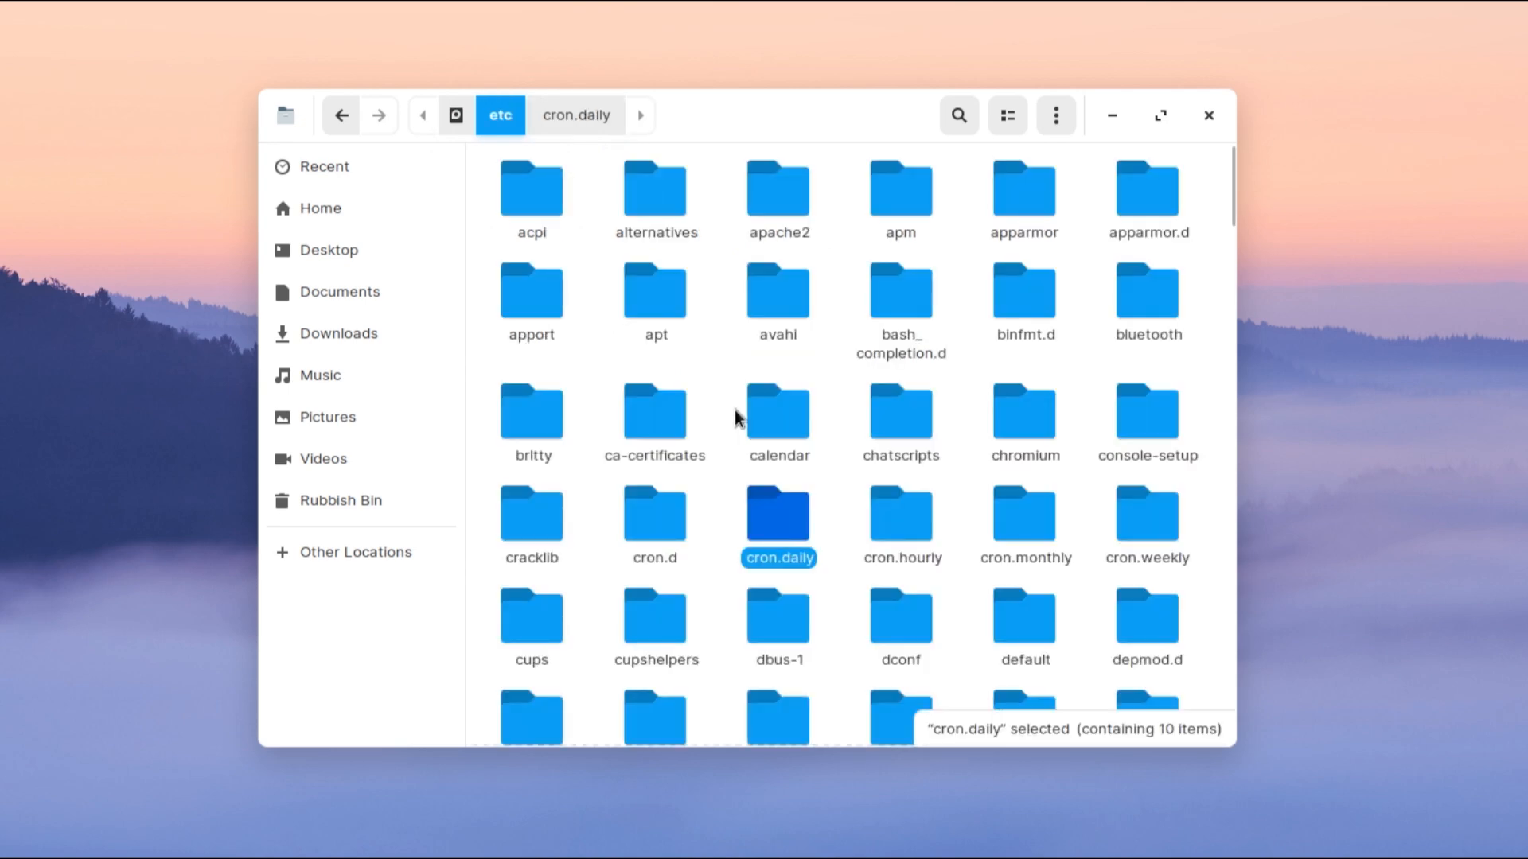
Step: Inspect cron.hourly, cron.monthly and cron.weekly for a census script, ending back in /etc
{"action": "double_click", "coordinate": [899, 514]}
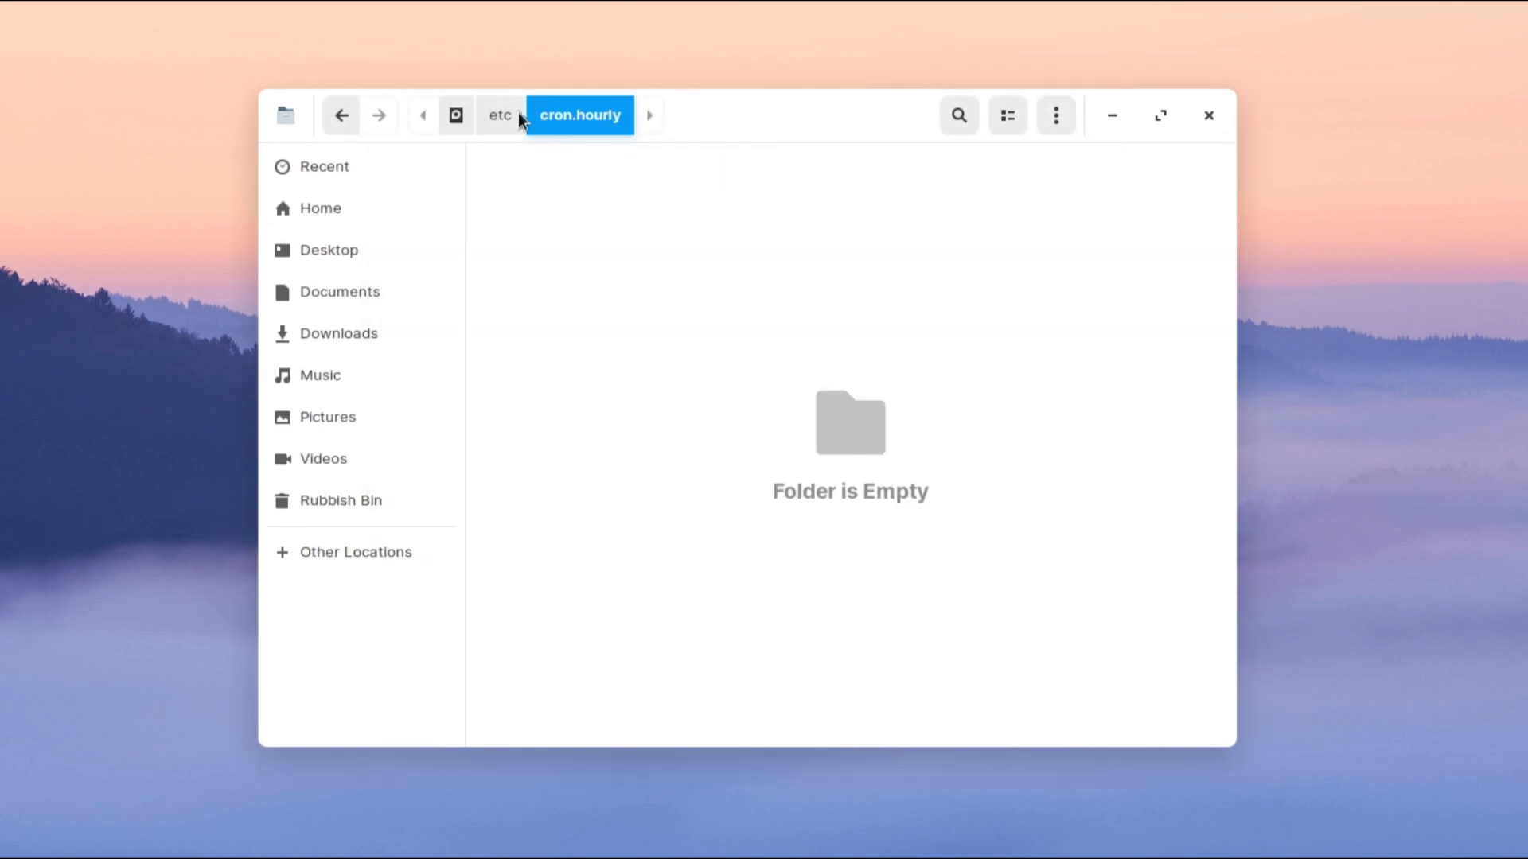
{"action": "left_click", "coordinate": [498, 114]}
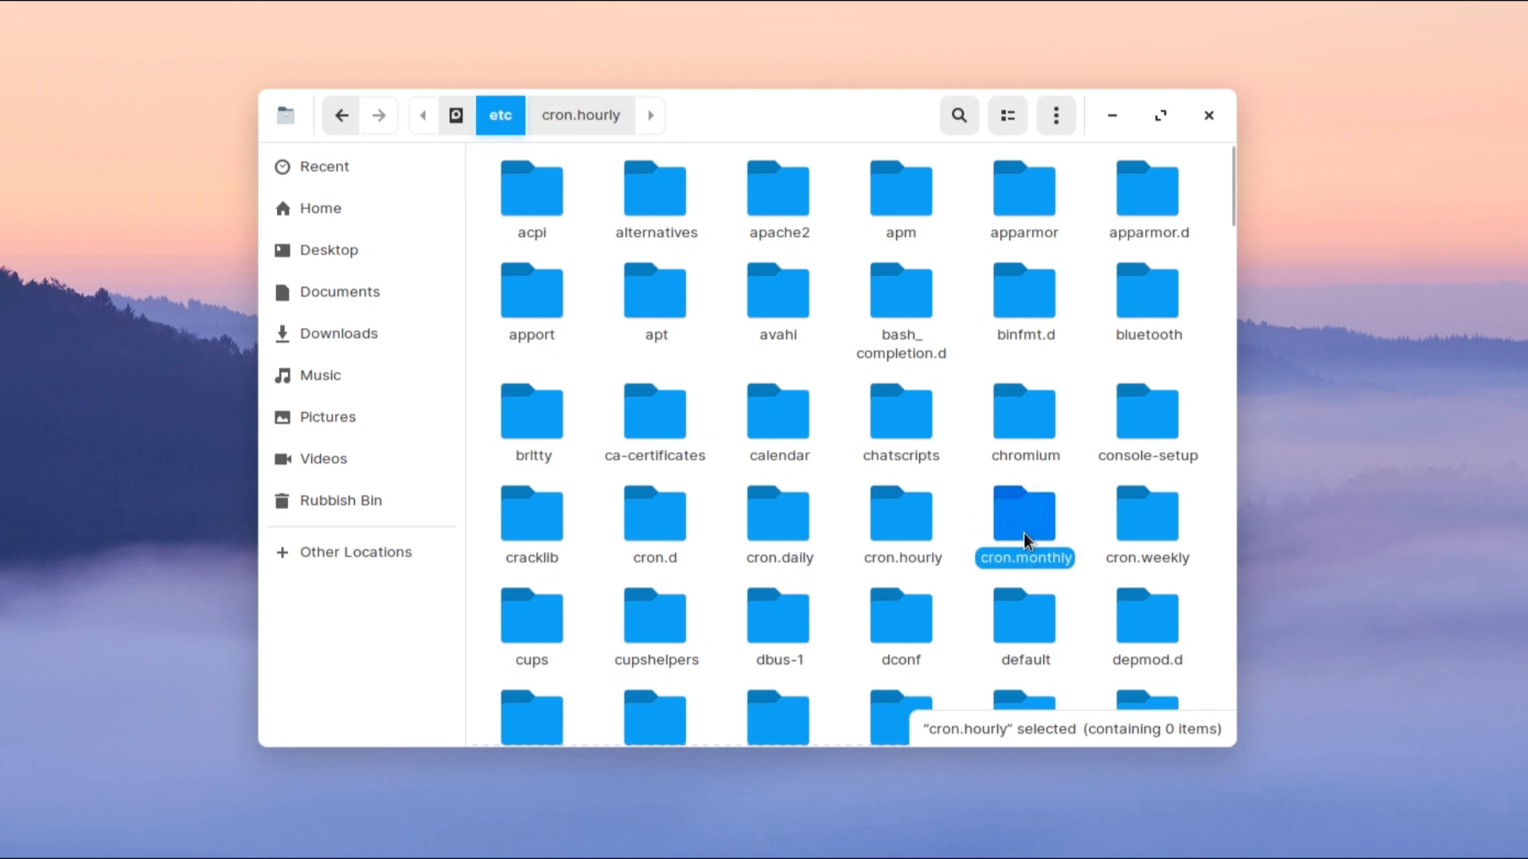
{"action": "double_click", "coordinate": [1023, 514]}
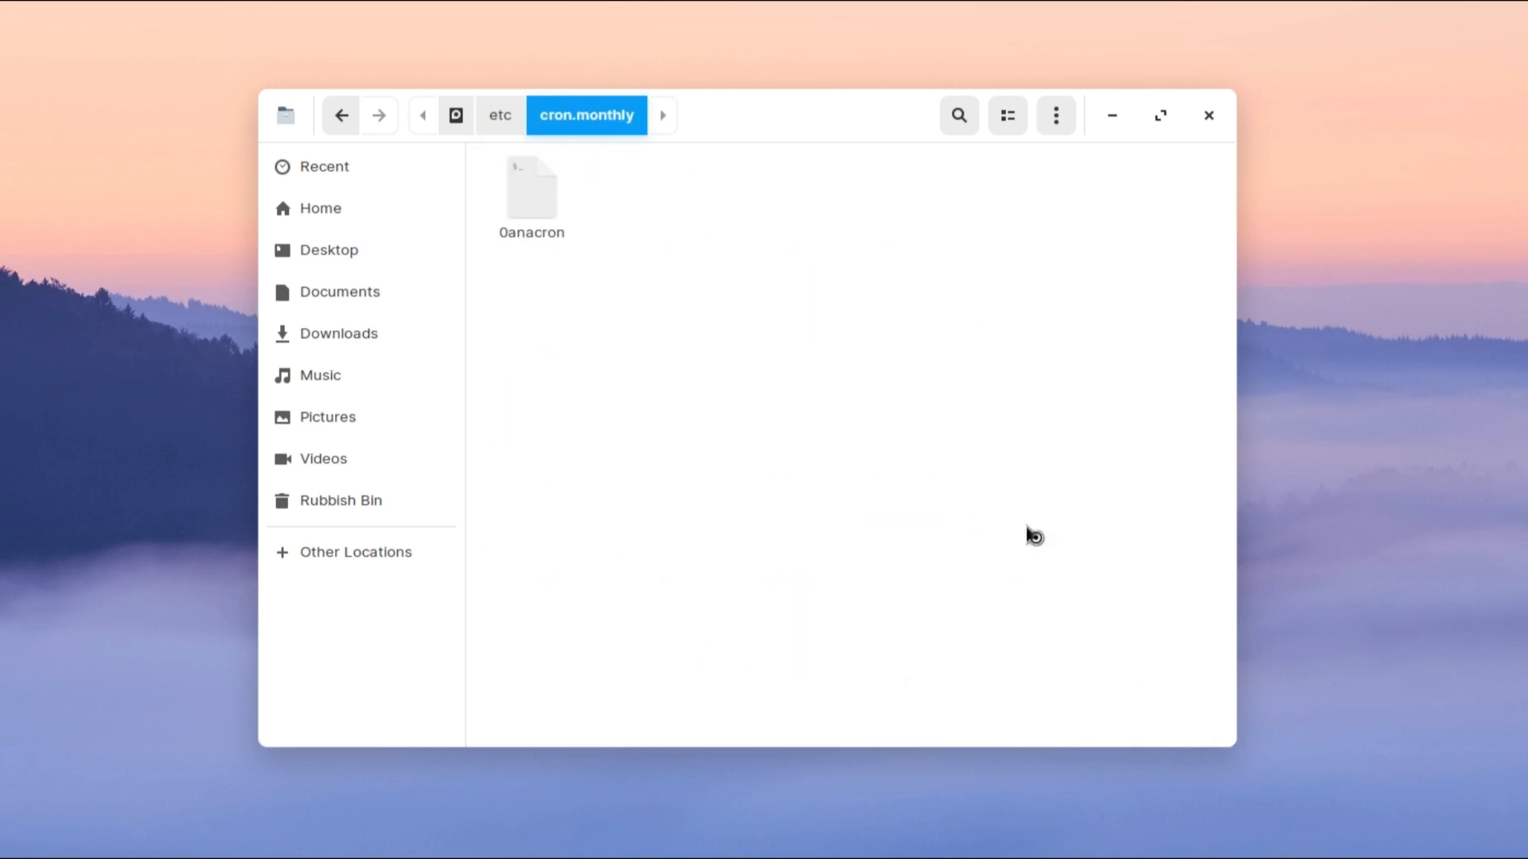
{"action": "left_click", "coordinate": [660, 114]}
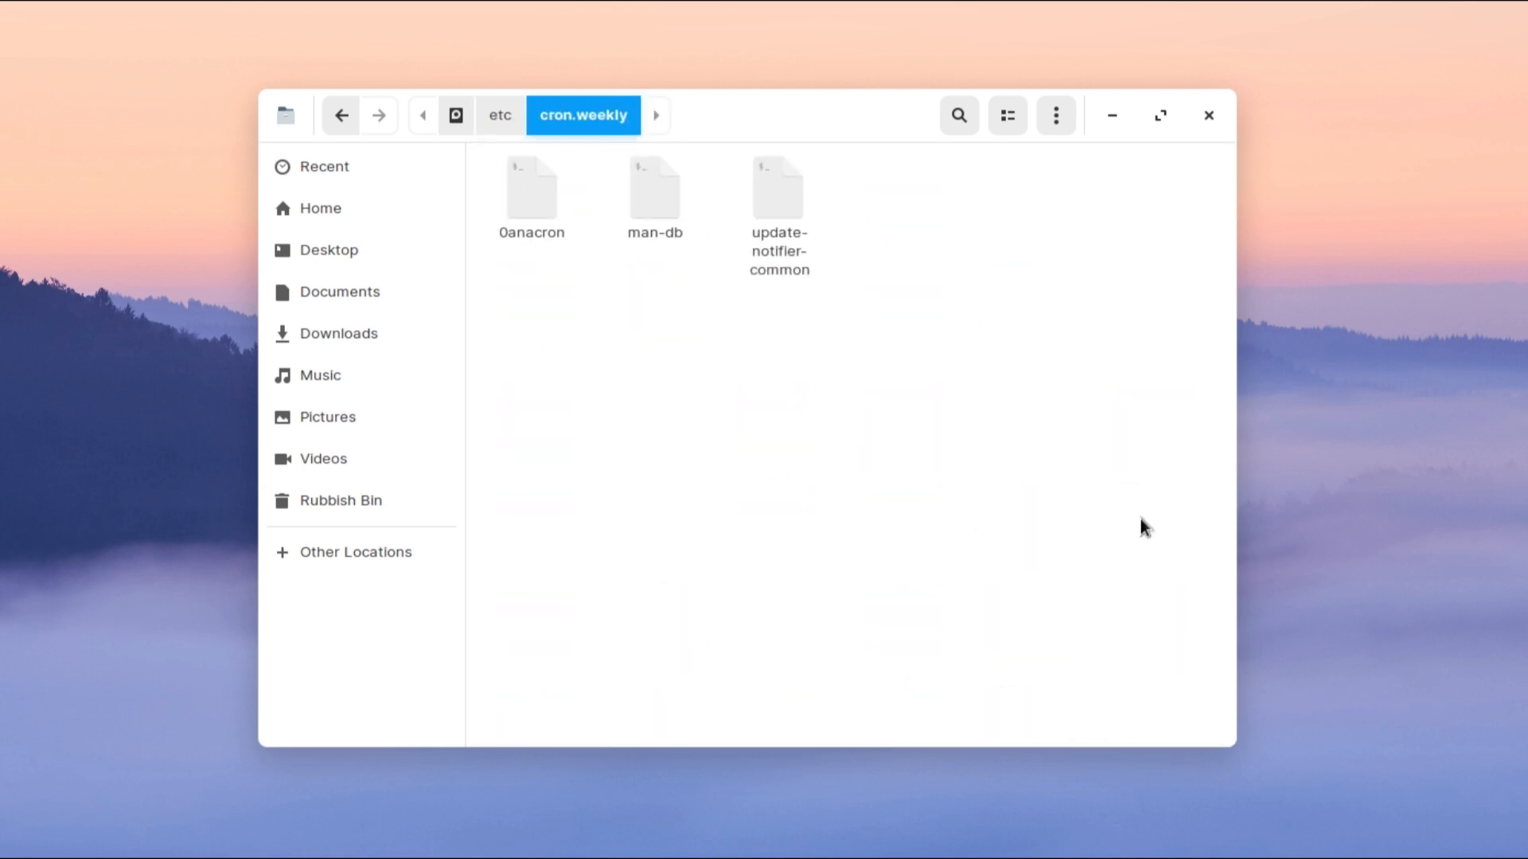
{"action": "left_click", "coordinate": [499, 114]}
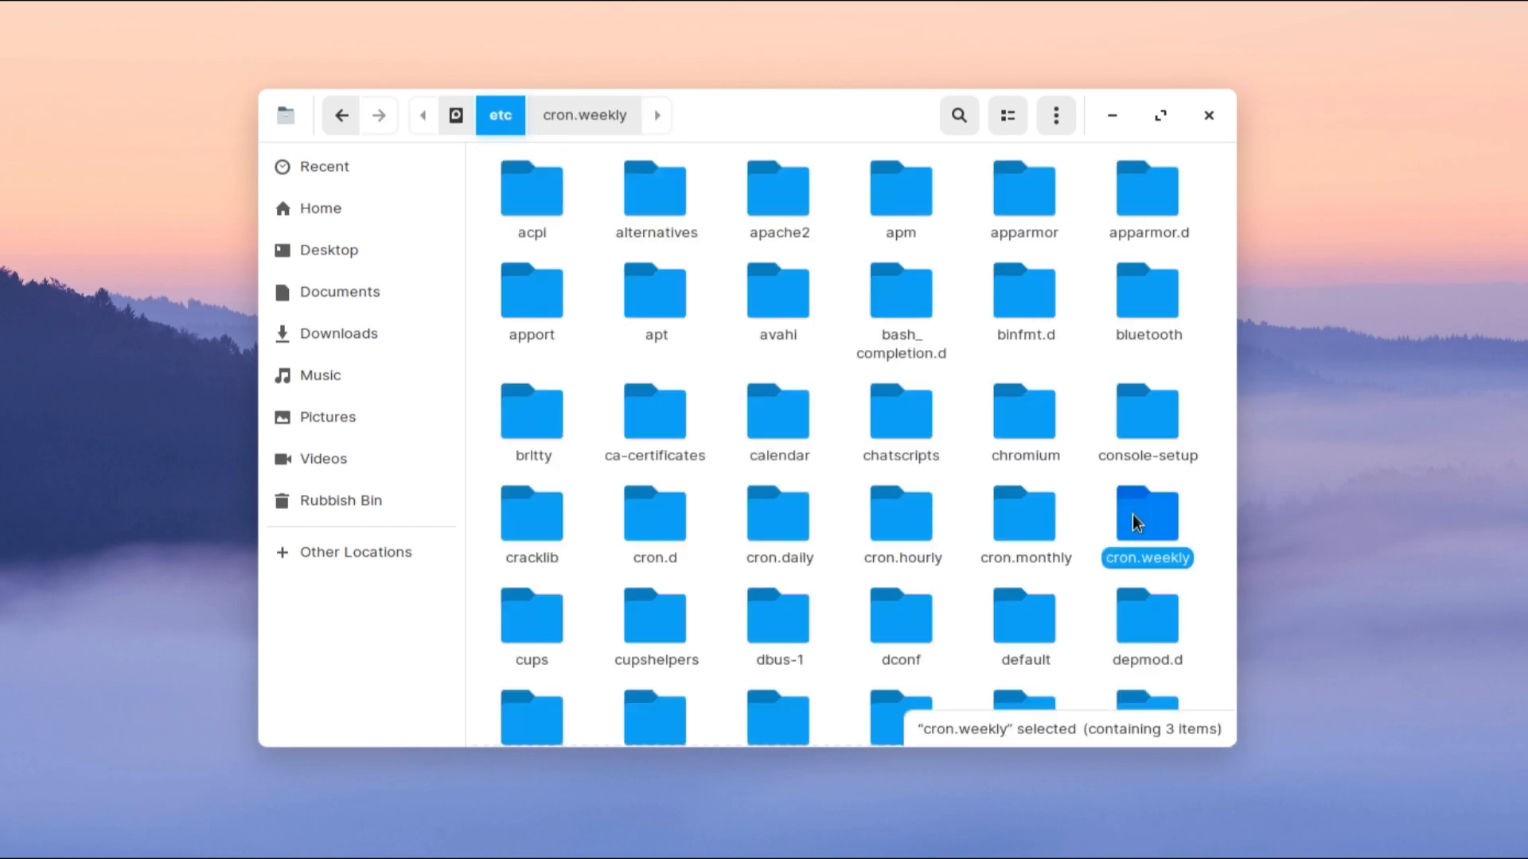